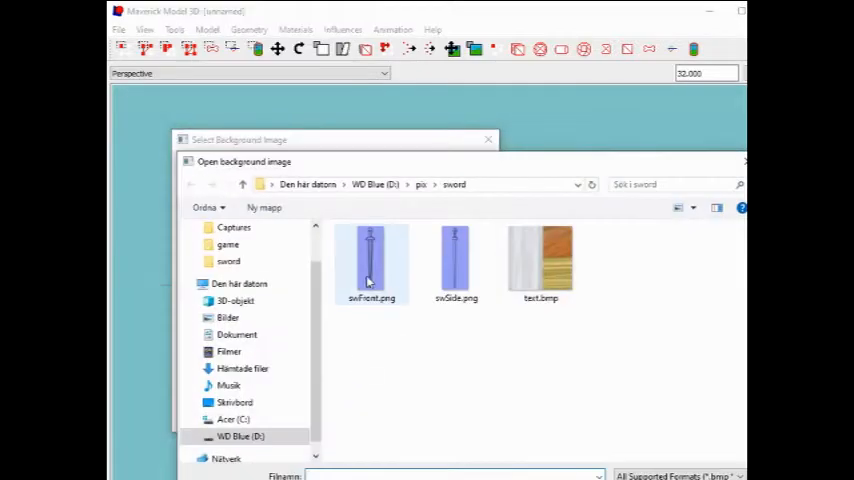
Load swFront.png as the Front background and swSide.png as the Left background image
click(488, 139)
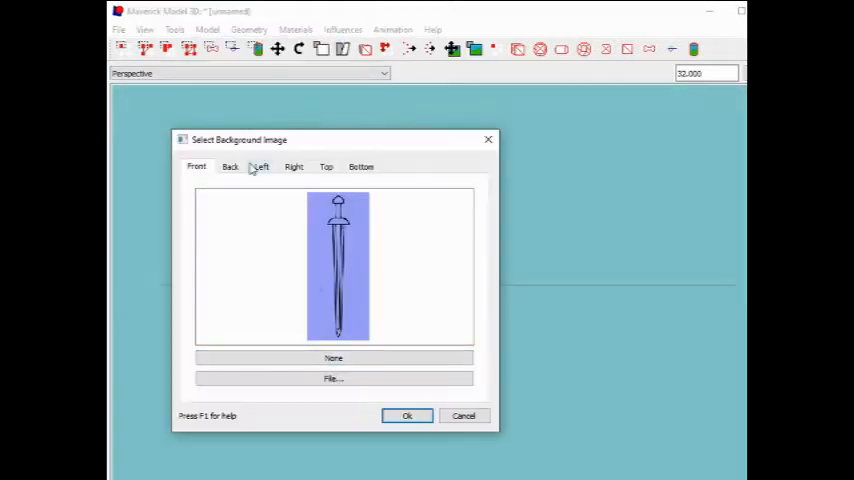
click(261, 166)
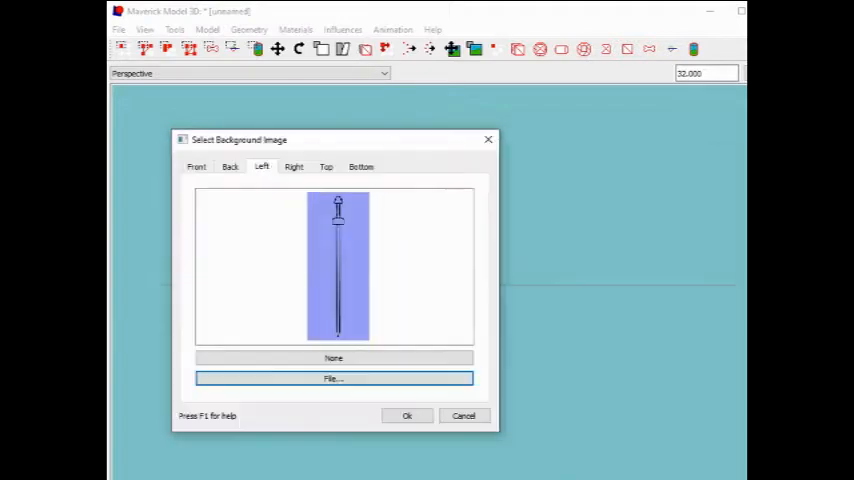
click(406, 415)
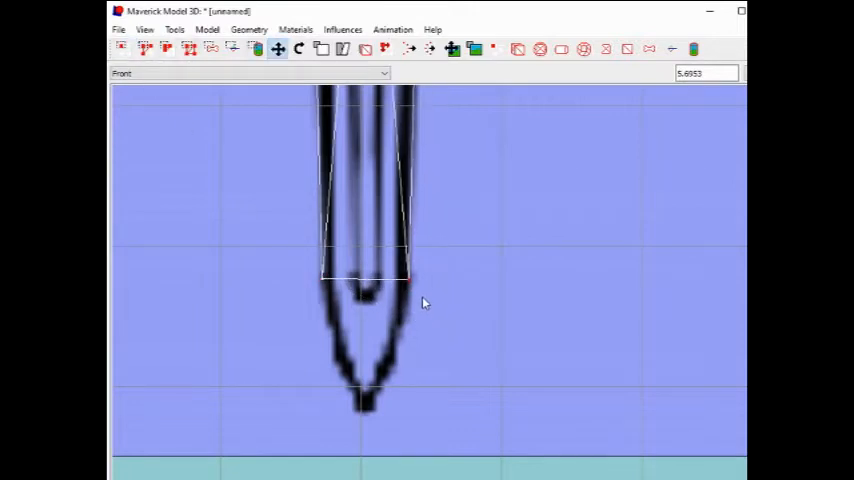
mouse_move(298, 90)
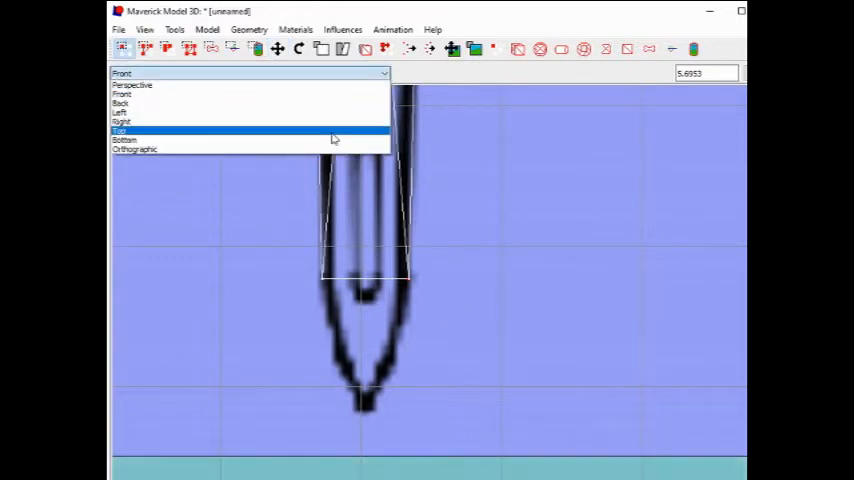
In Front view, exclude back-facing selection and move the blade's top vertices to the guard line
click(120, 112)
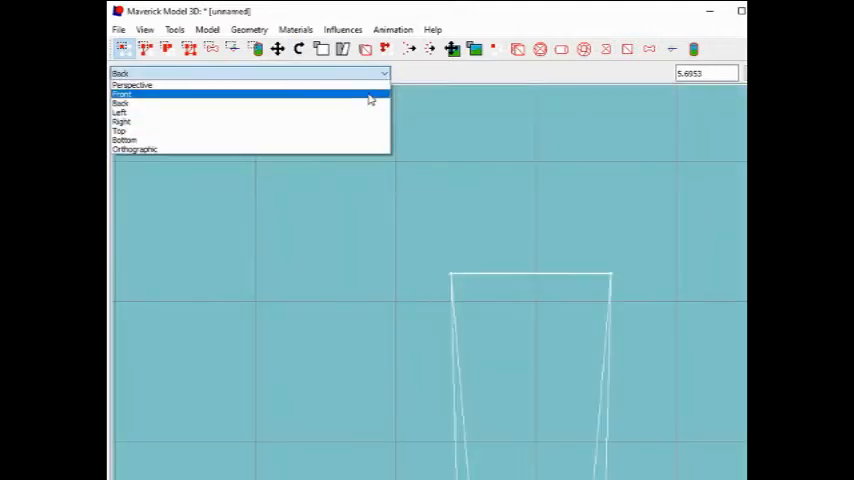
click(122, 94)
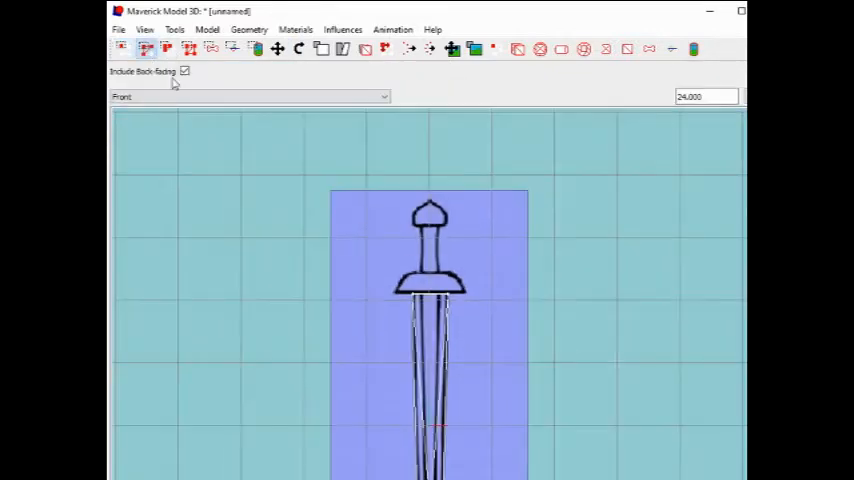
click(185, 71)
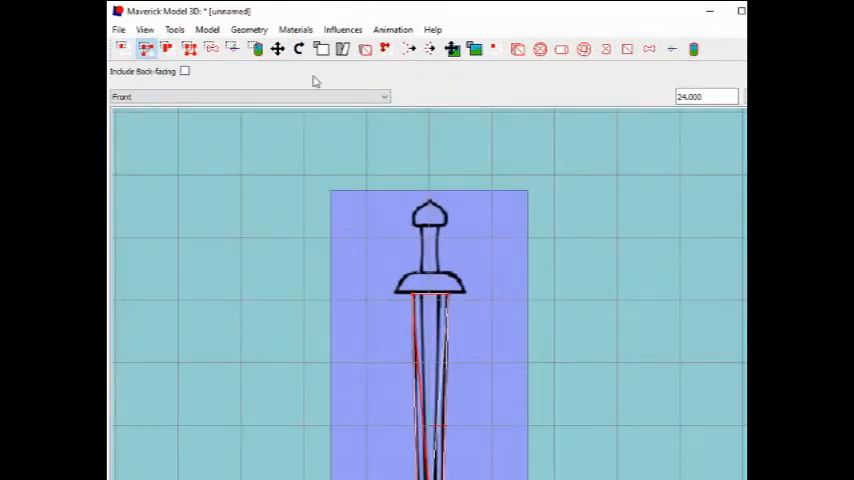
click(250, 96)
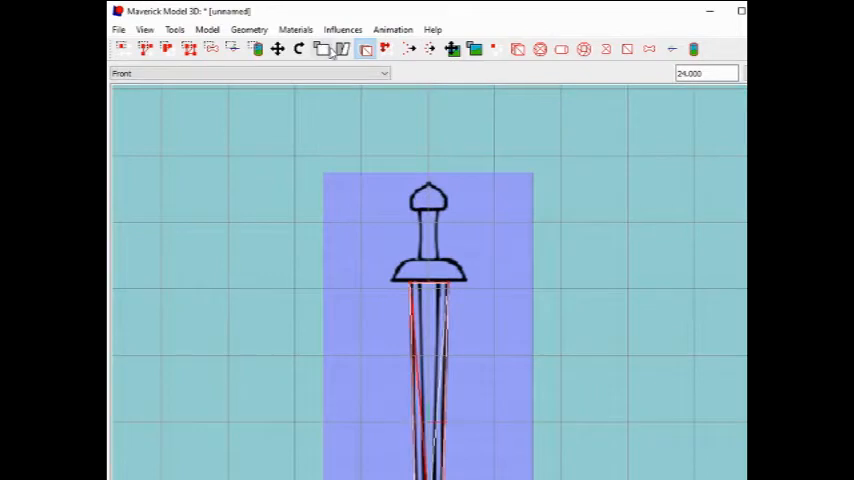
click(342, 49)
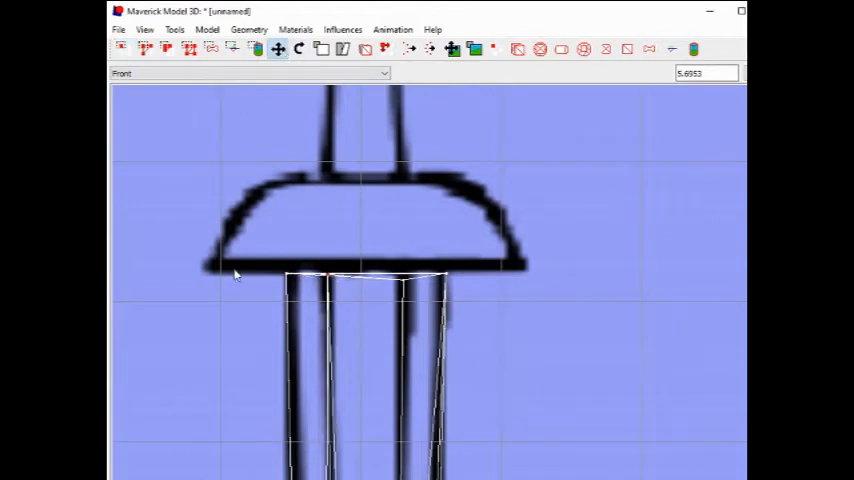
mouse_move(537, 329)
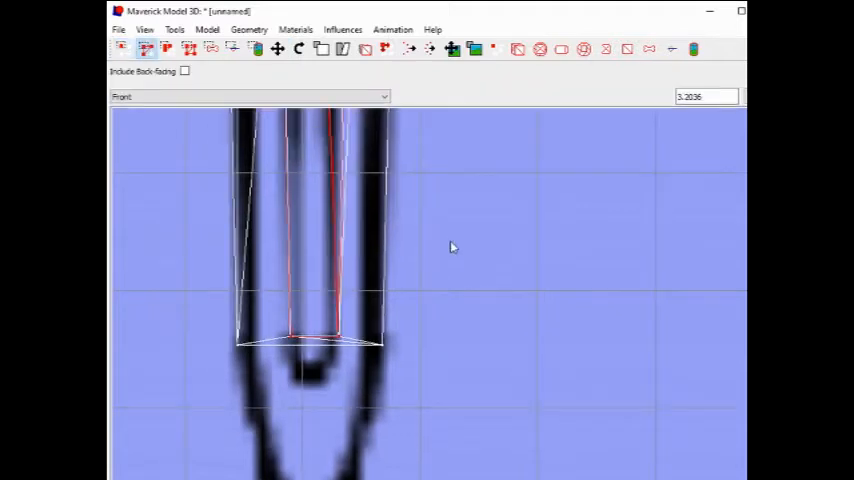
Thin the blade vertices to match the side drawing in Left view, then check from Back view
click(384, 96)
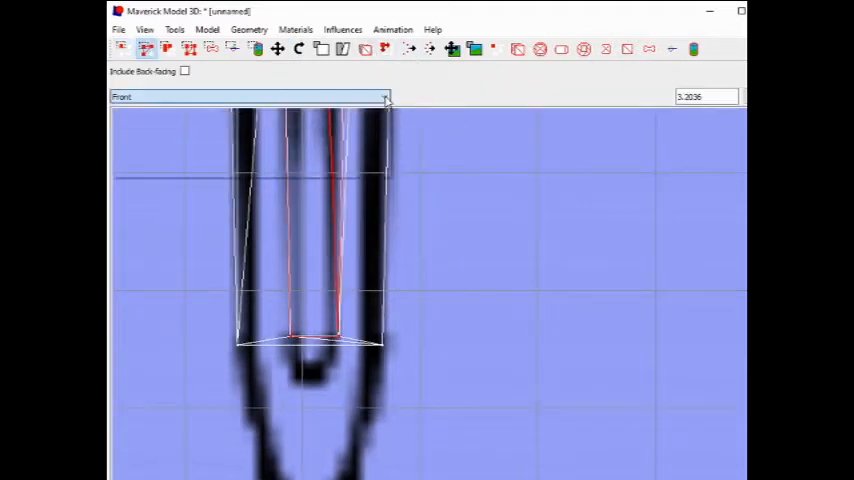
click(383, 96)
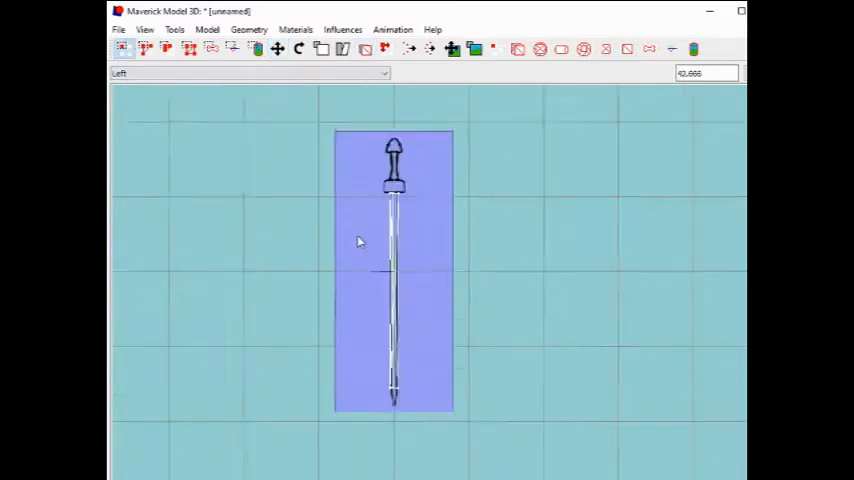
scroll(up, 3)
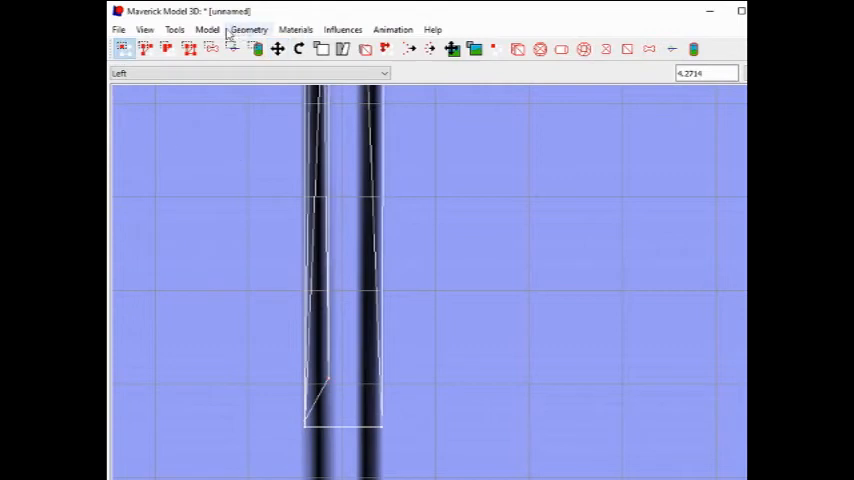
click(245, 73)
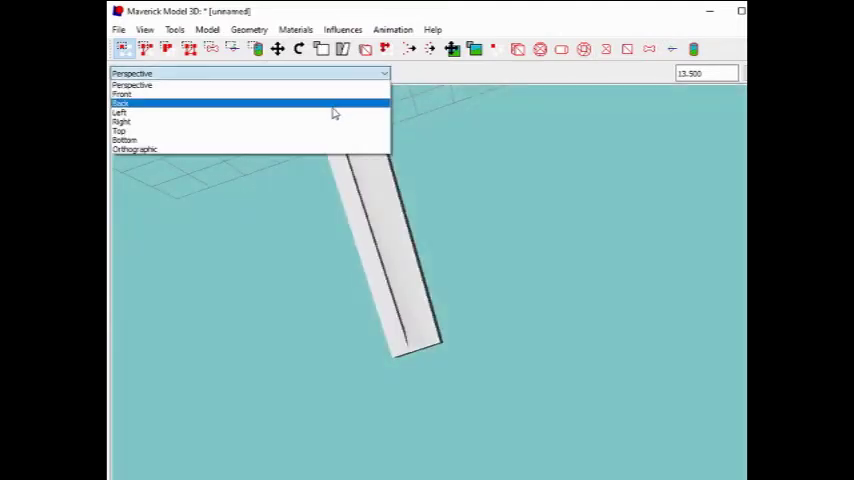
click(120, 103)
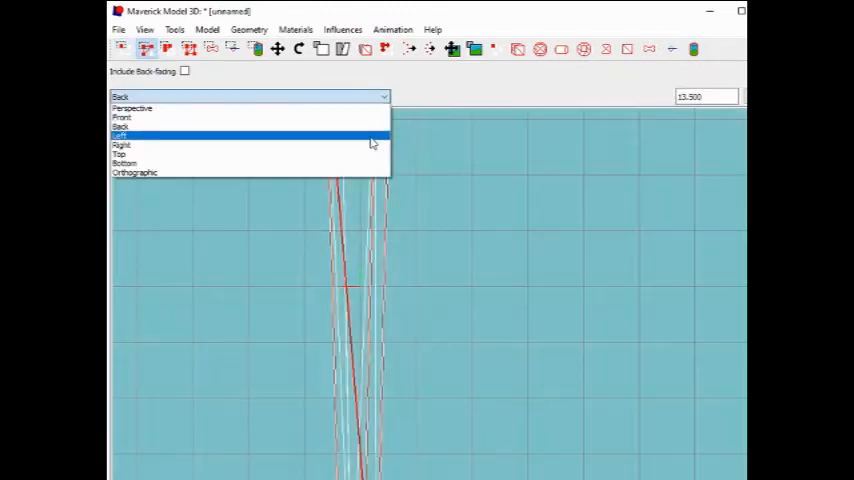
click(120, 135)
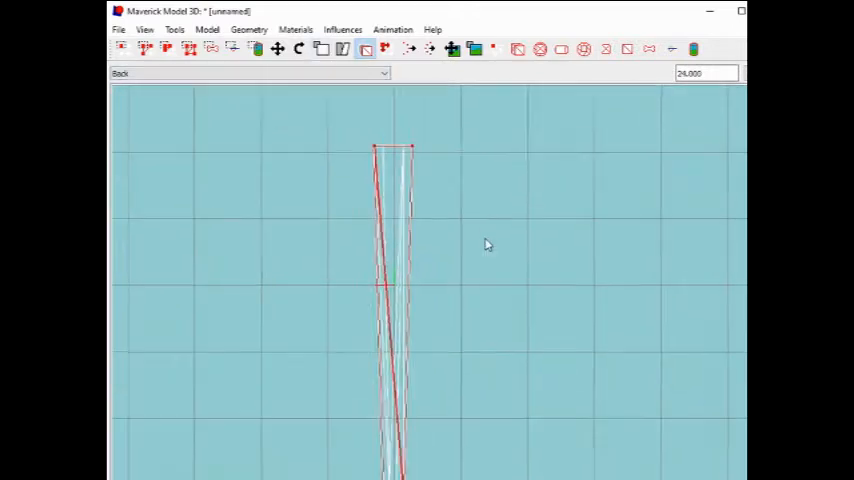
click(321, 49)
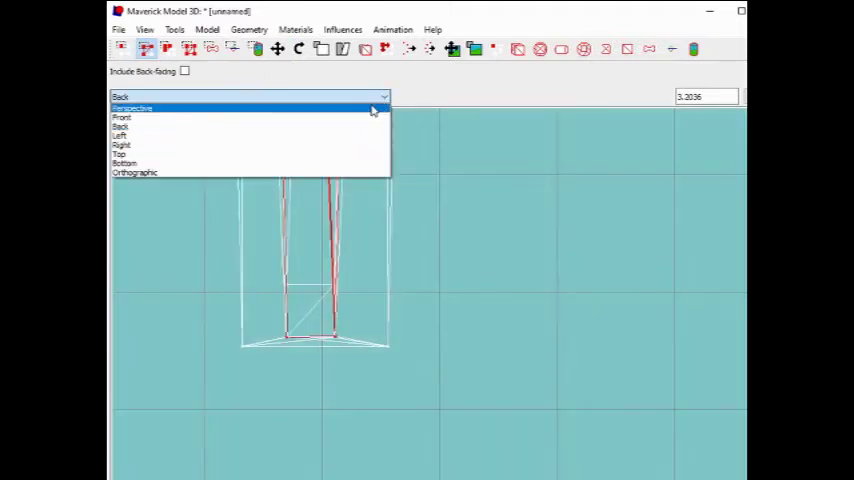
click(120, 136)
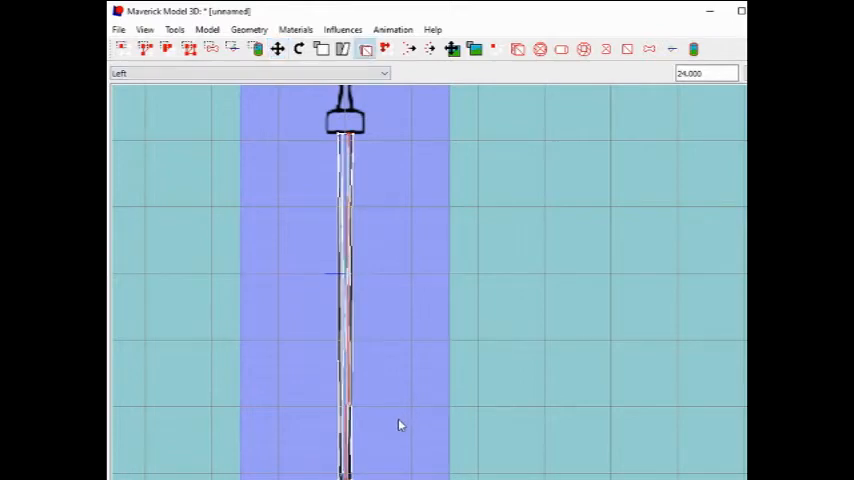
mouse_move(513, 415)
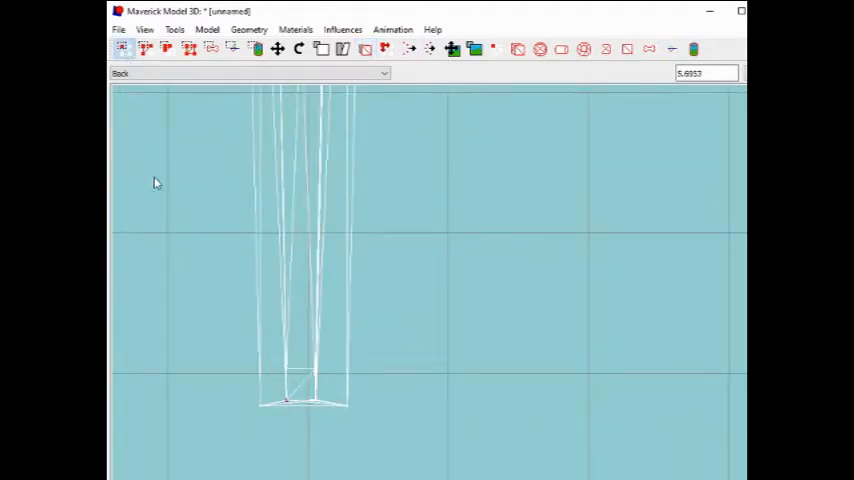
Move the blade tip vertices to follow the drawing in Front and Left views
click(248, 73)
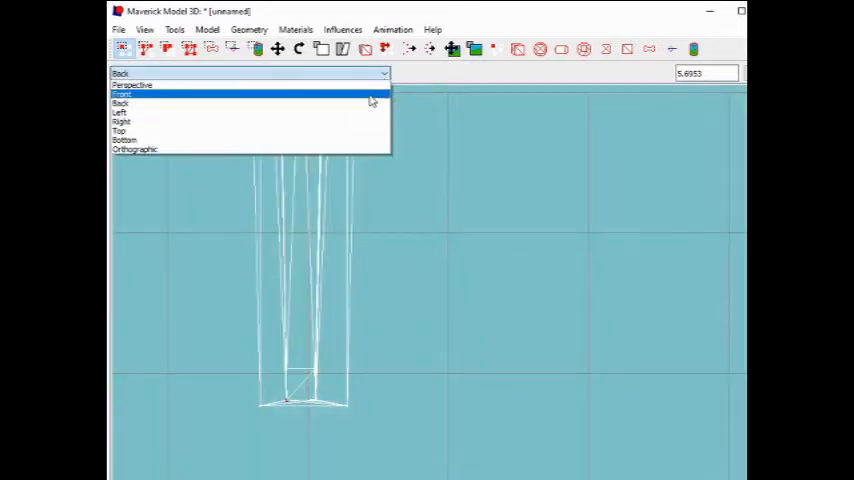
click(121, 94)
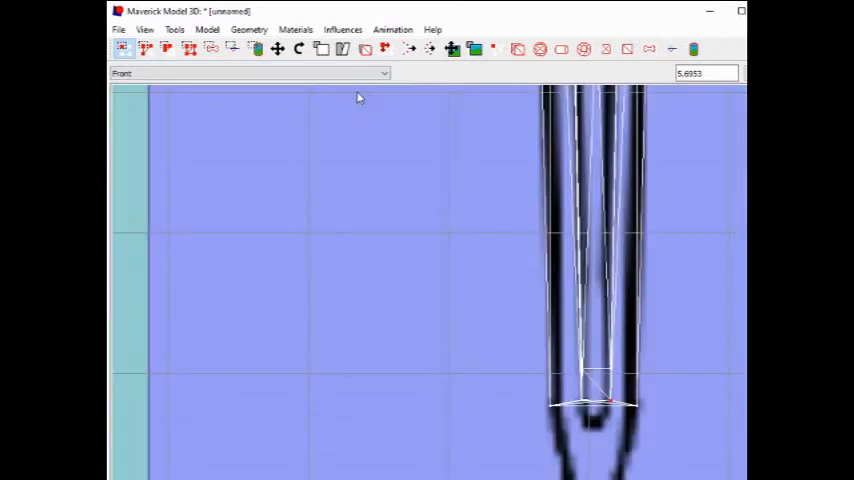
click(248, 73)
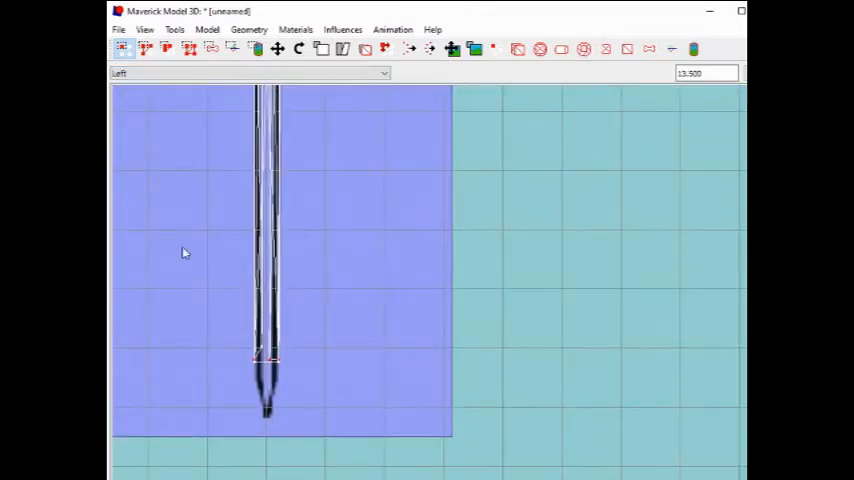
mouse_move(283, 370)
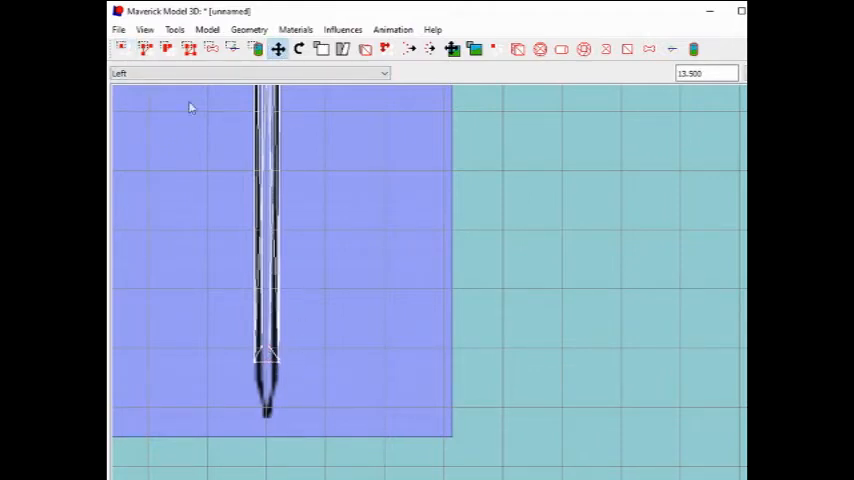
click(383, 73)
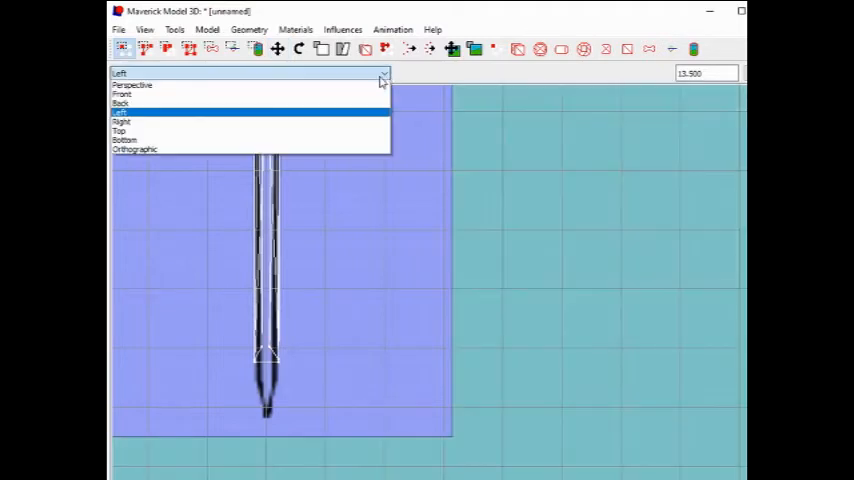
click(131, 85)
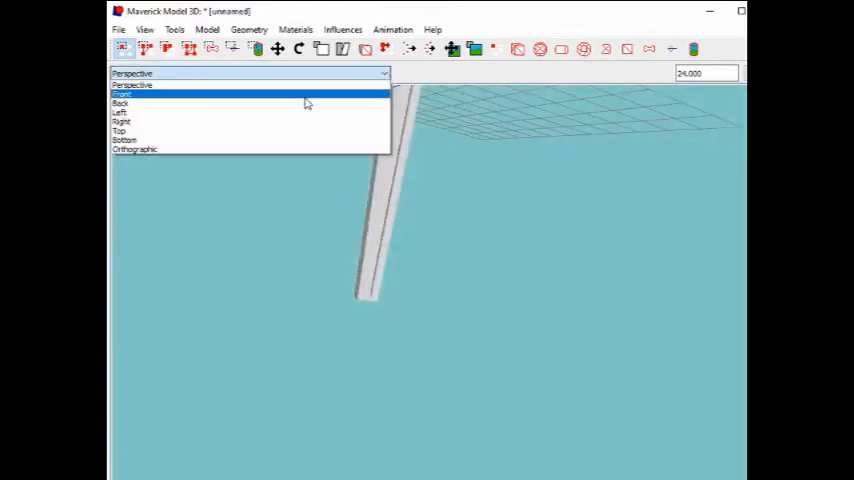
click(122, 94)
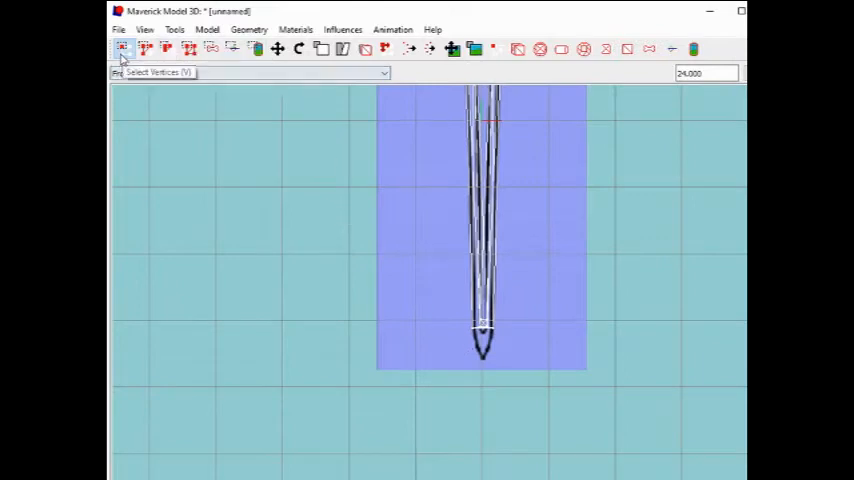
click(249, 29)
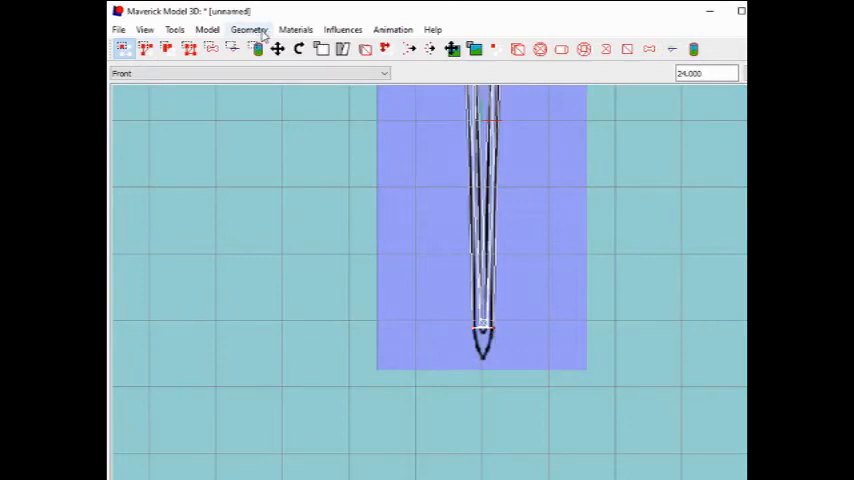
mouse_move(620, 150)
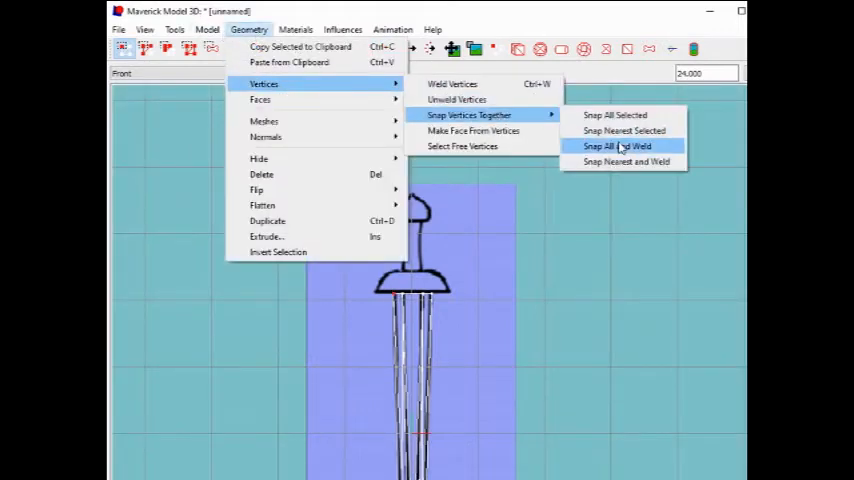
Weld the selected blade tip vertices into one point with Snap All and Weld
click(615, 146)
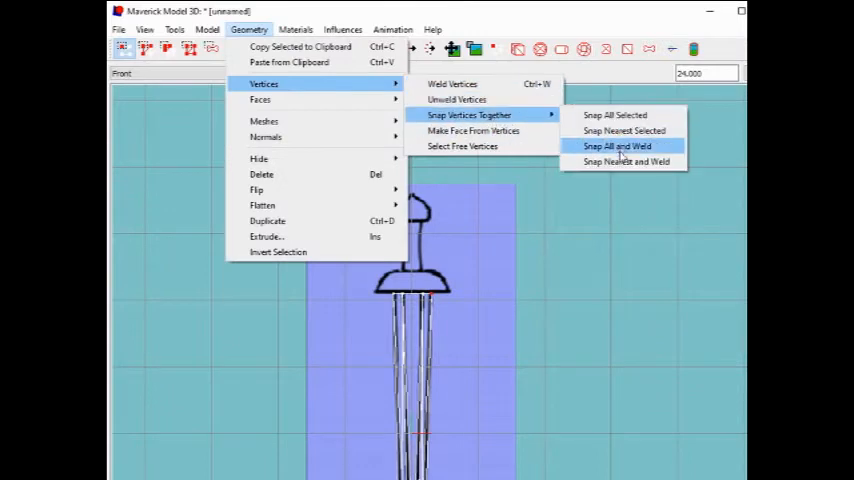
click(616, 146)
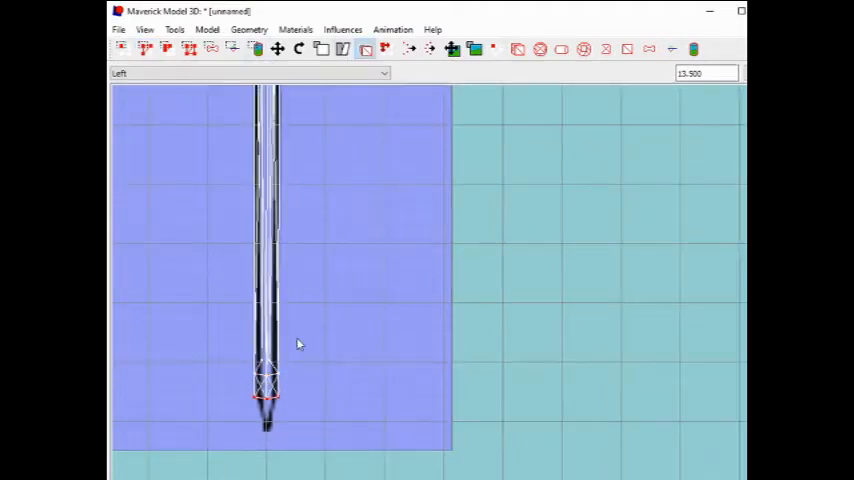
Check the pointed blade in Front view, then orbit it in Perspective view
click(321, 48)
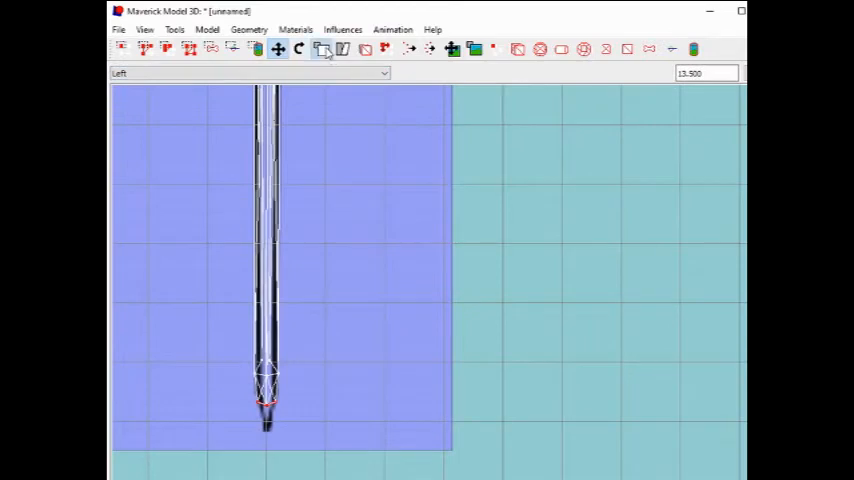
click(383, 72)
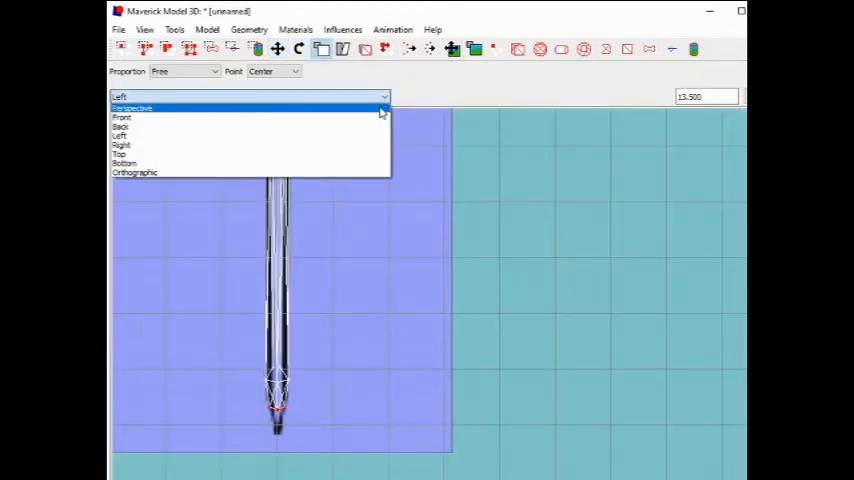
click(121, 117)
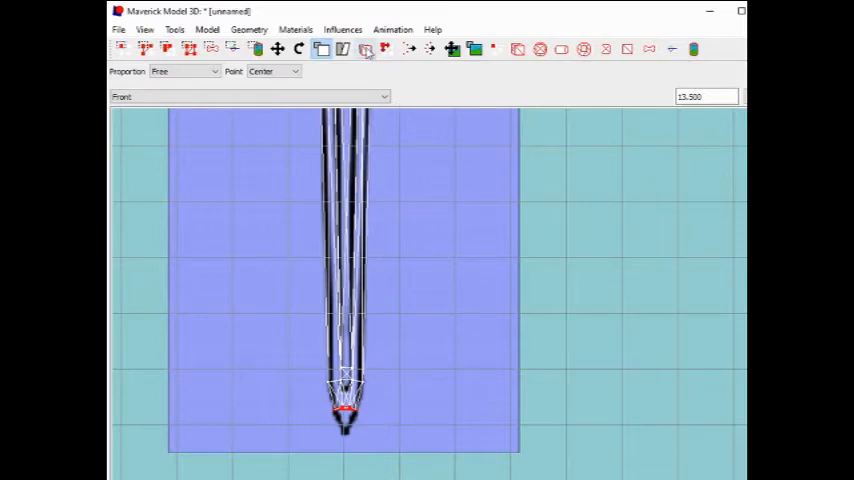
click(249, 29)
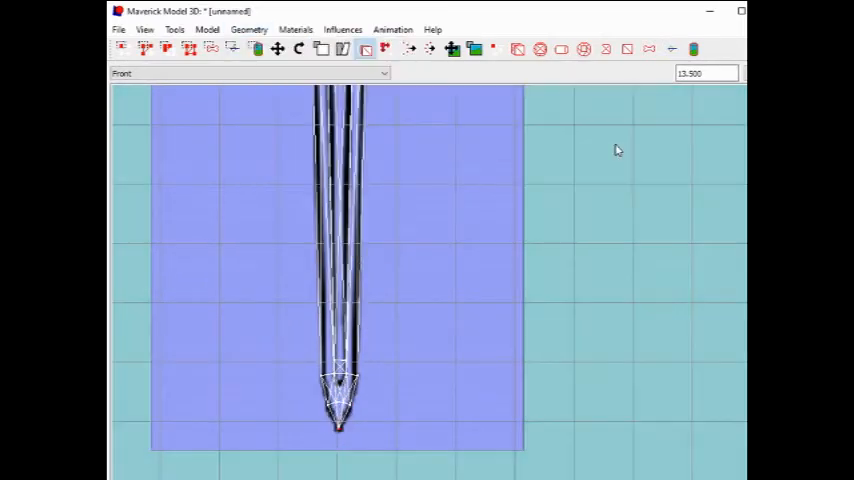
click(248, 73)
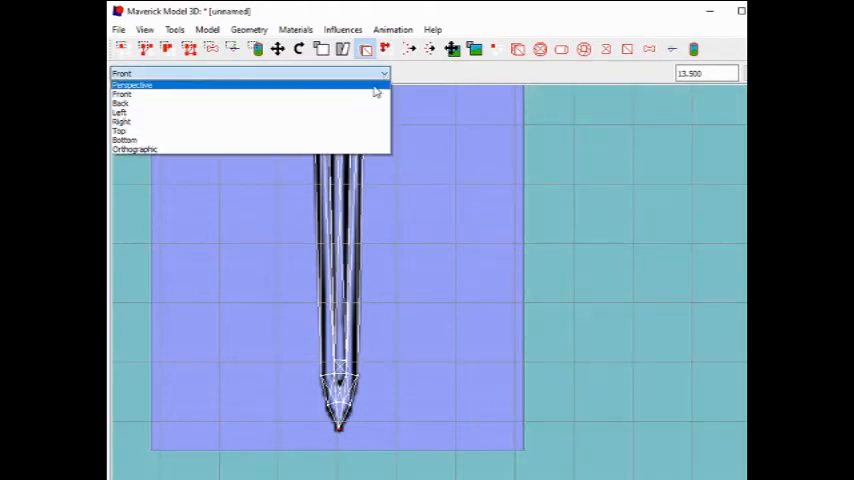
click(133, 84)
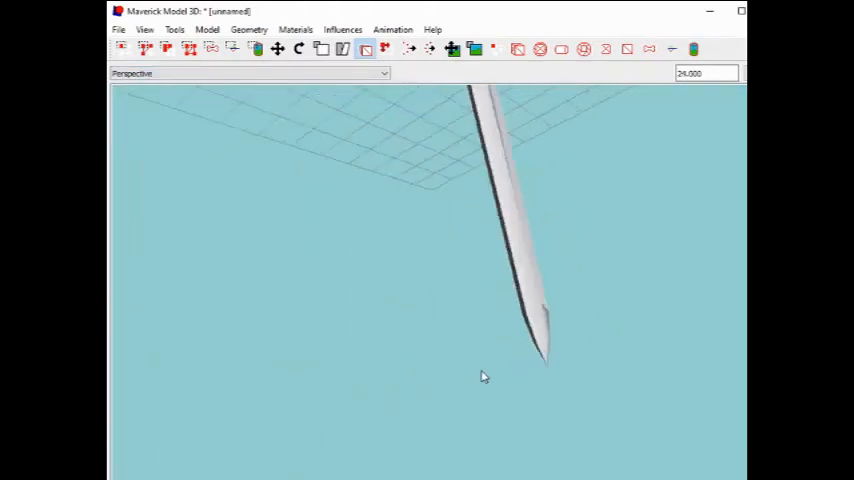
drag(484, 376, 443, 267)
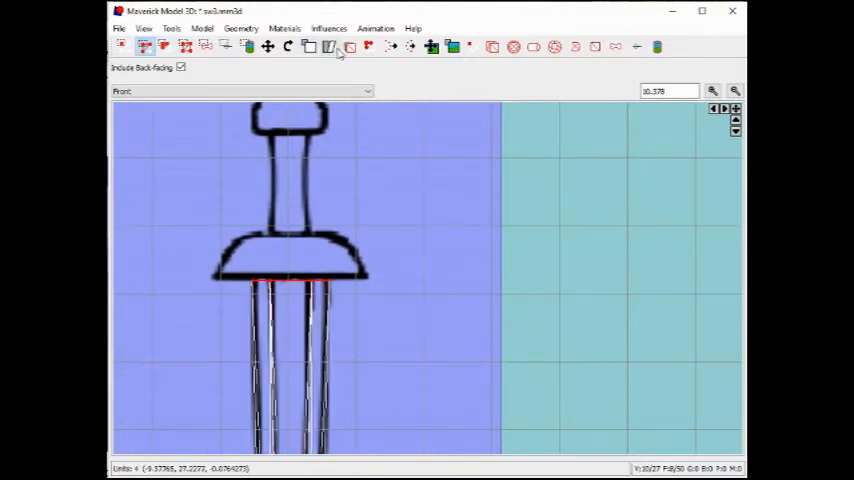
Extrude the blade's top faces upward into a guard block, checking Top and Front views
click(240, 91)
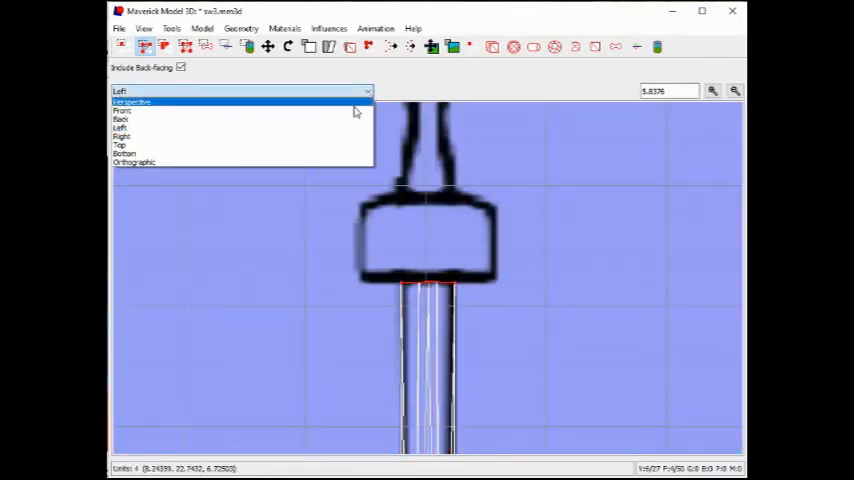
click(120, 145)
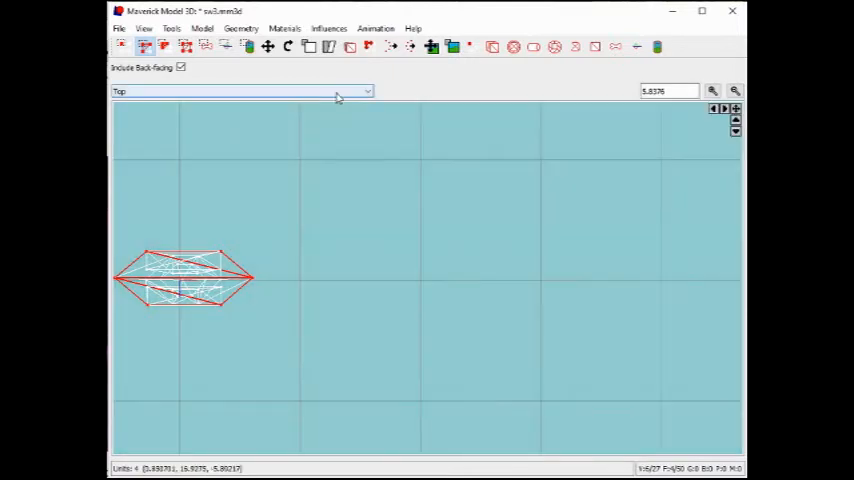
click(366, 91)
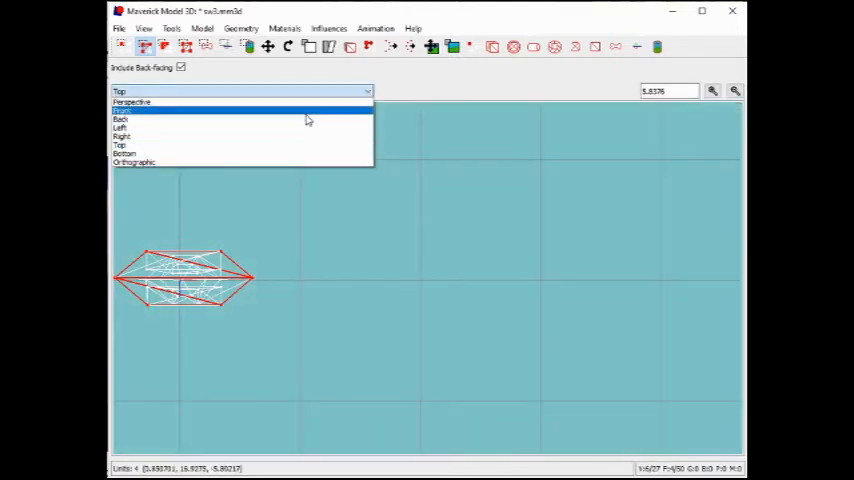
click(122, 110)
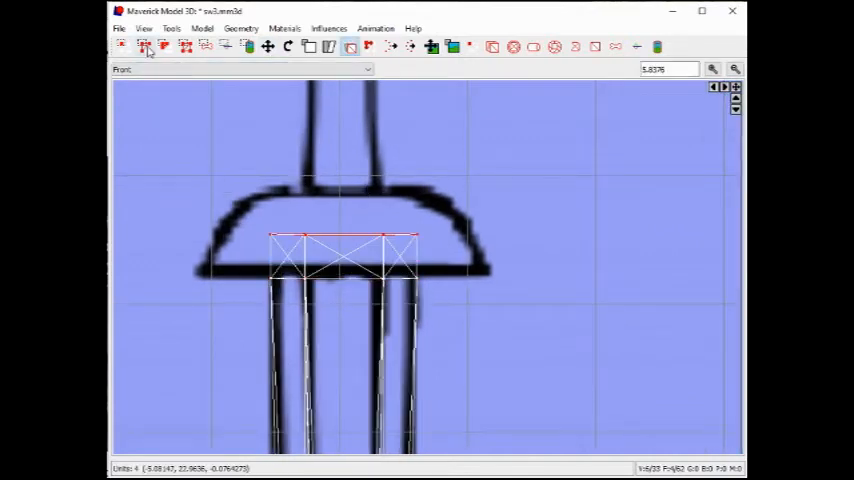
Widen the guard block with sloped ends to match the drawn guard in Top and Front views
click(367, 69)
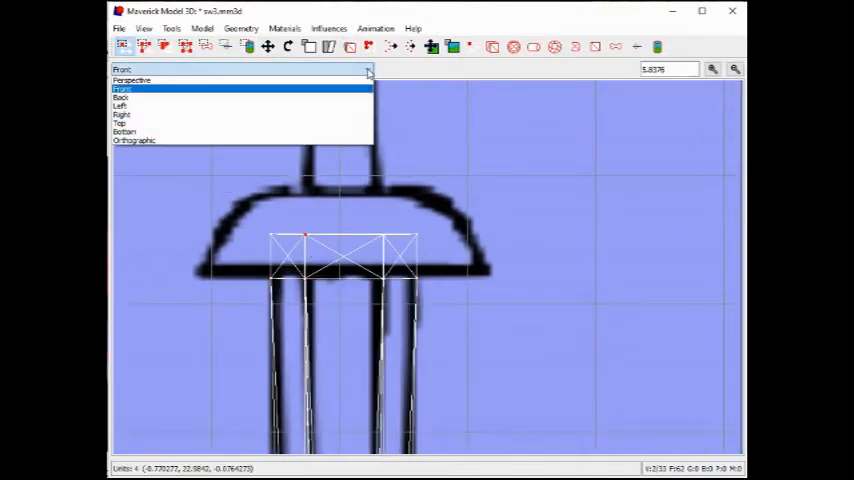
click(120, 123)
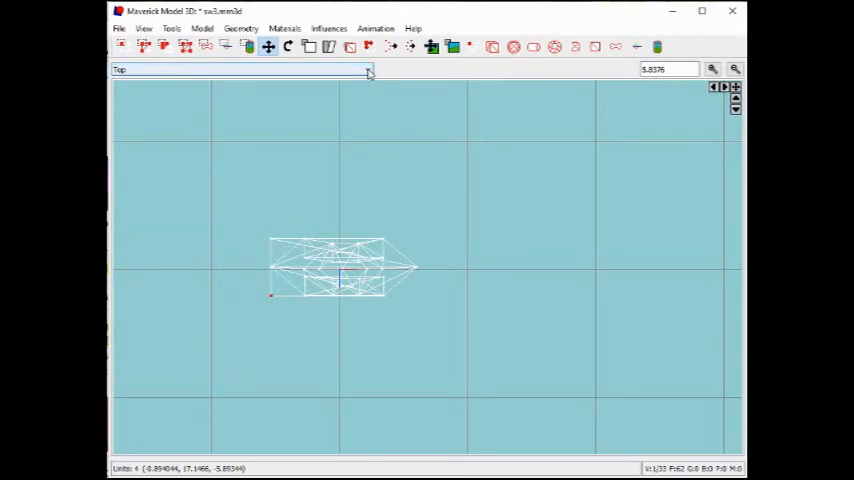
click(367, 69)
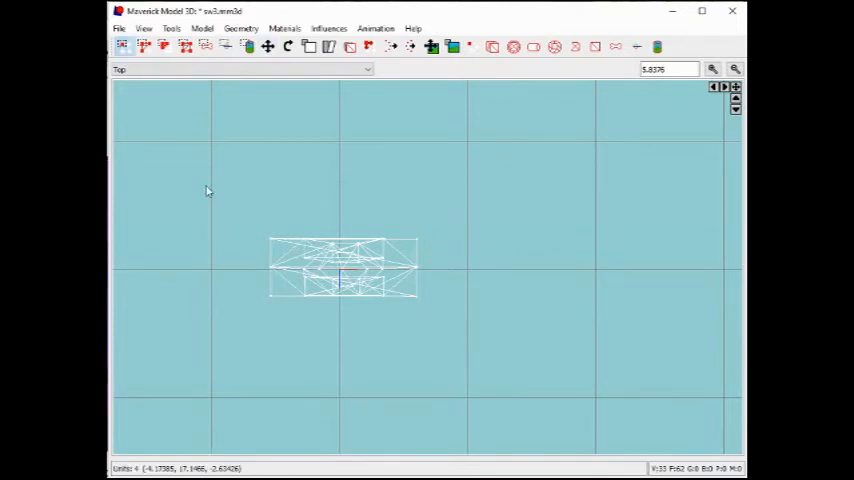
click(243, 69)
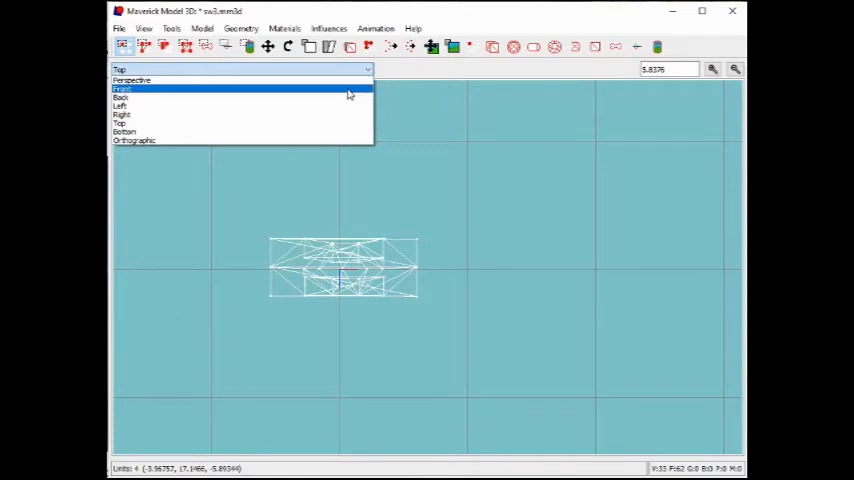
click(122, 89)
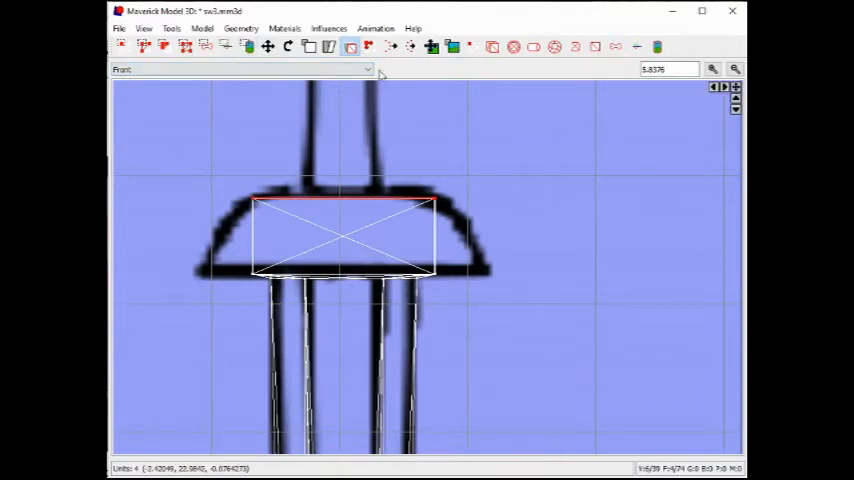
click(242, 69)
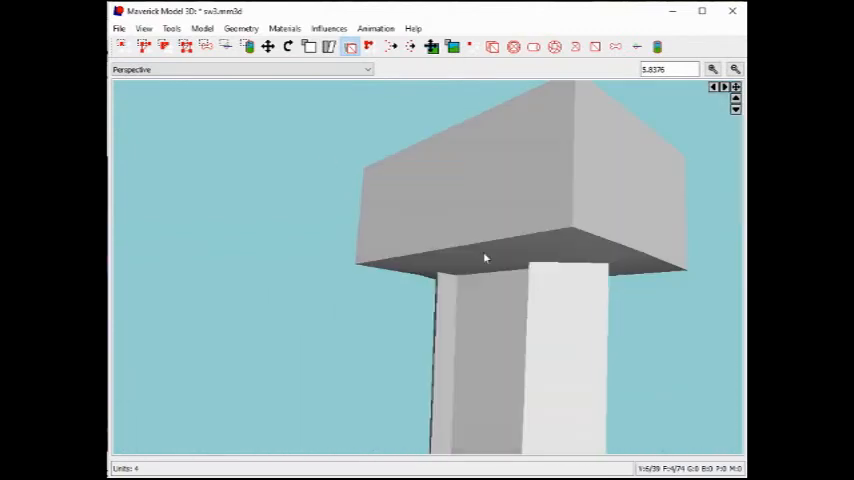
click(240, 69)
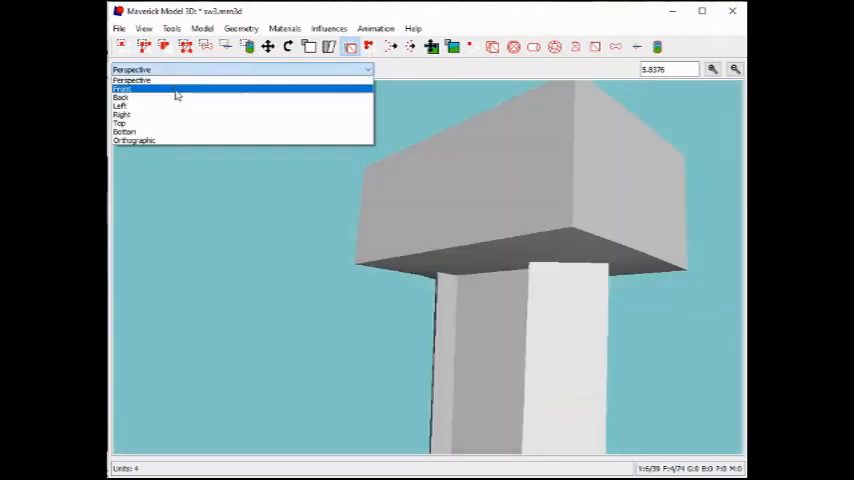
click(122, 89)
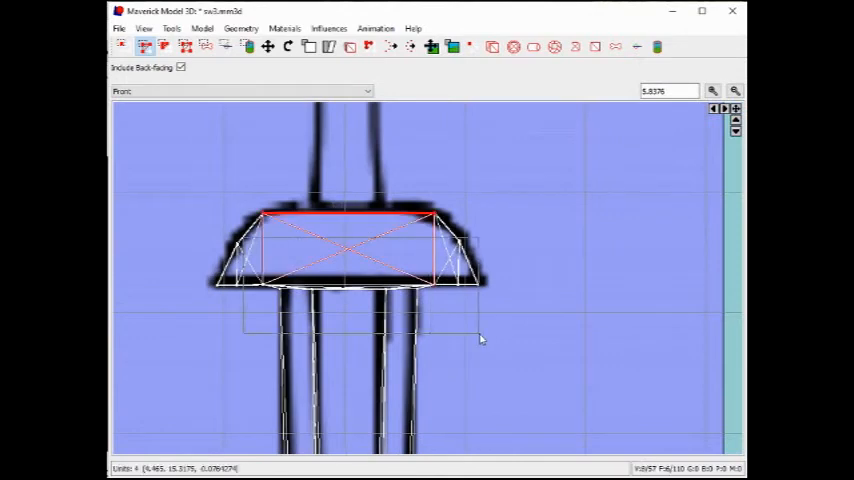
click(240, 91)
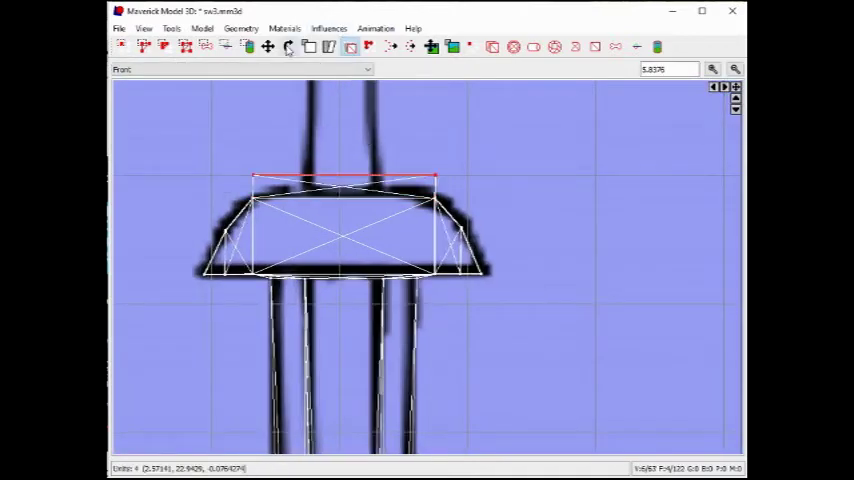
Scale the guard top narrower and shape the grip and pommel, checking Front and Left views
click(240, 69)
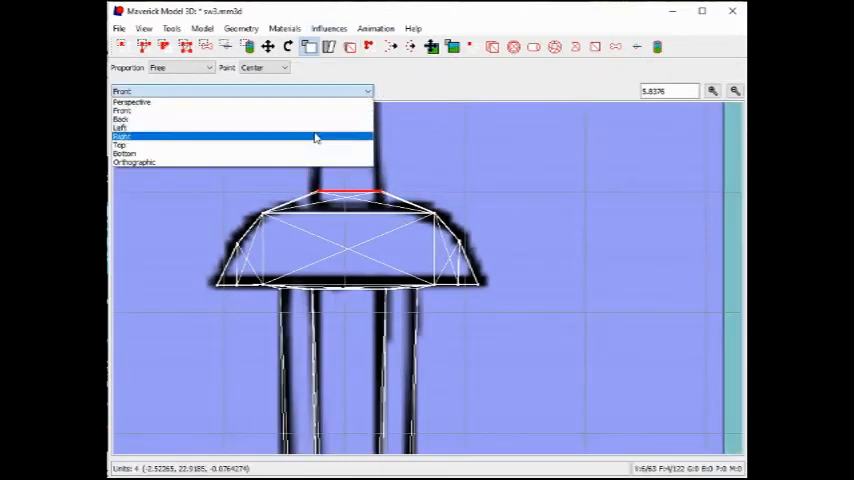
click(119, 127)
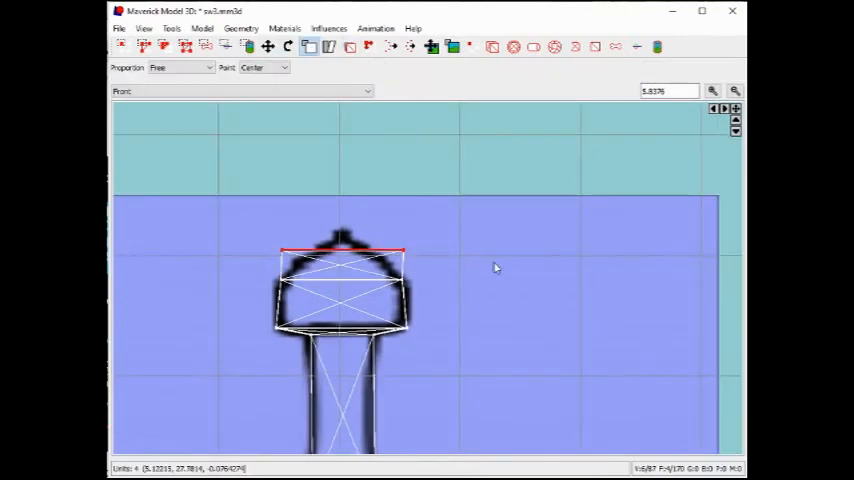
click(240, 90)
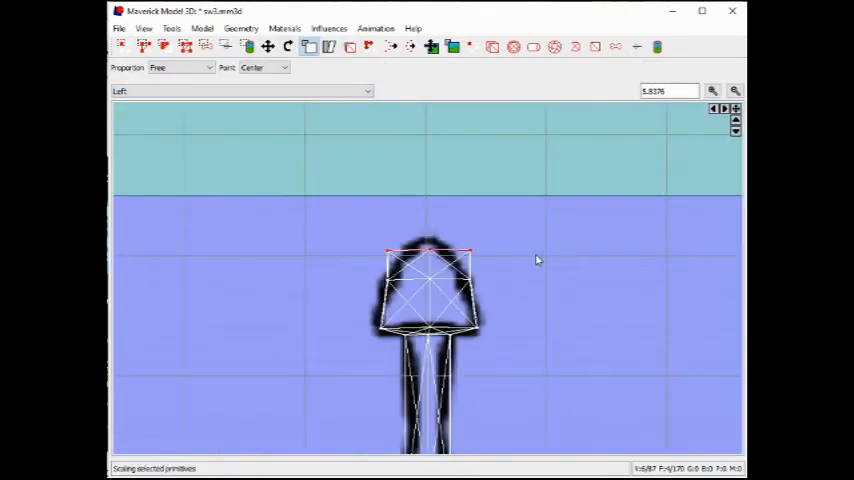
click(288, 46)
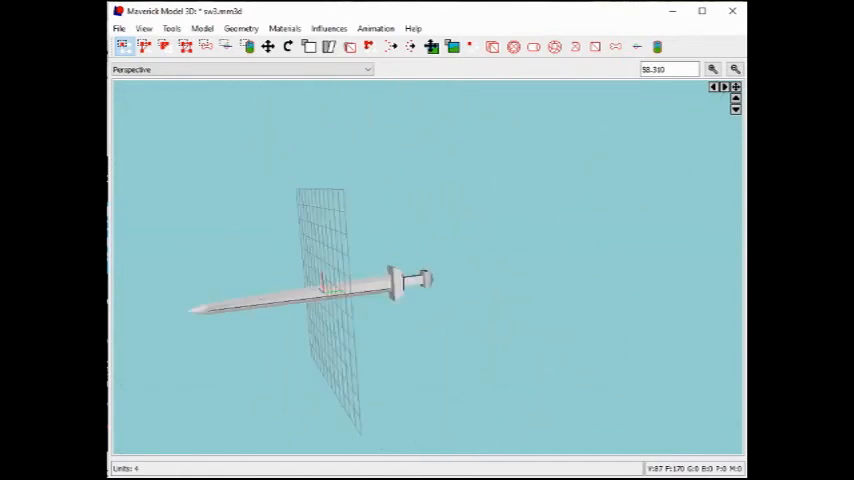
Create a 'sword' material textured with the three-part metal-and-wood sword image
click(284, 27)
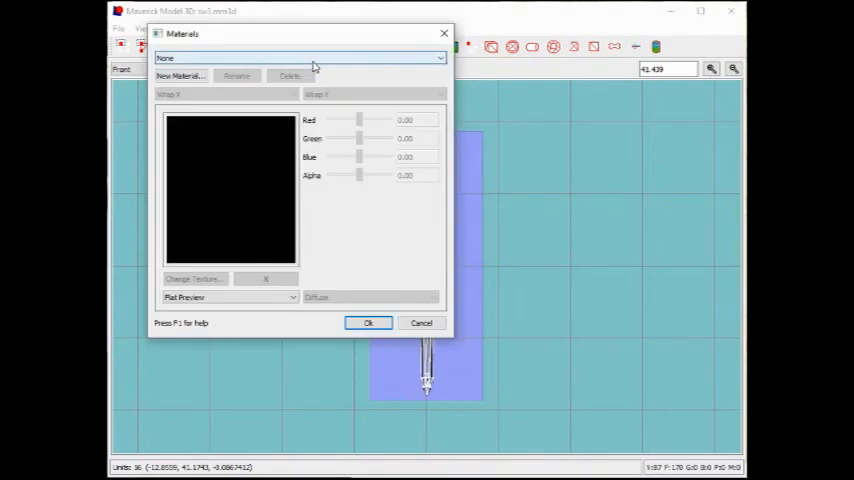
click(180, 76)
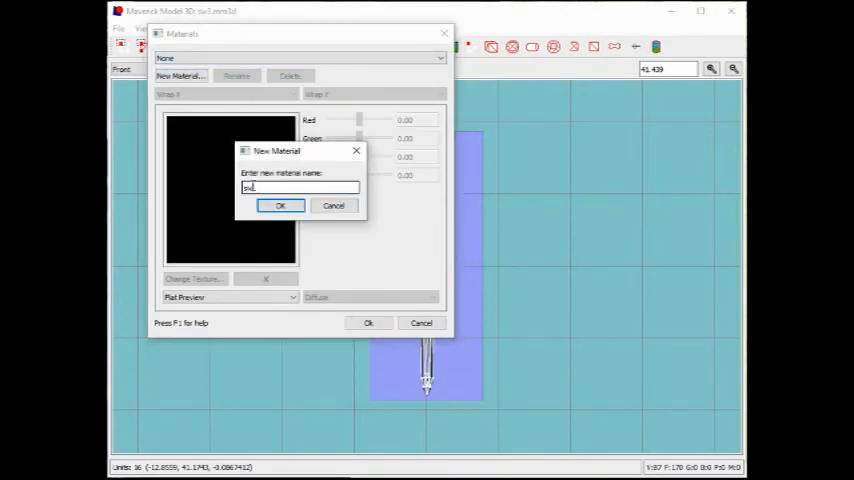
click(281, 205)
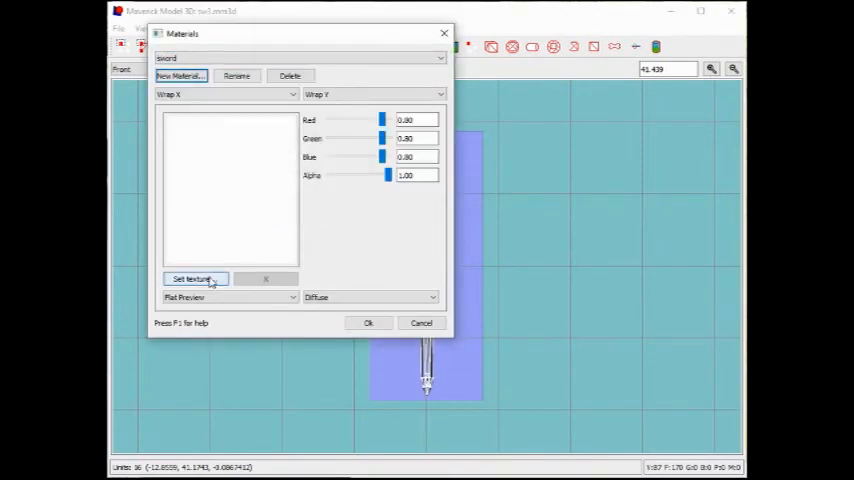
click(195, 278)
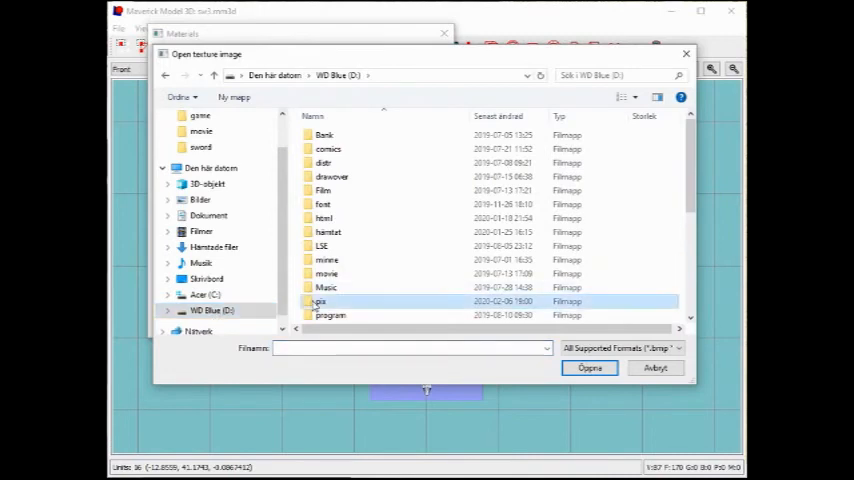
click(589, 368)
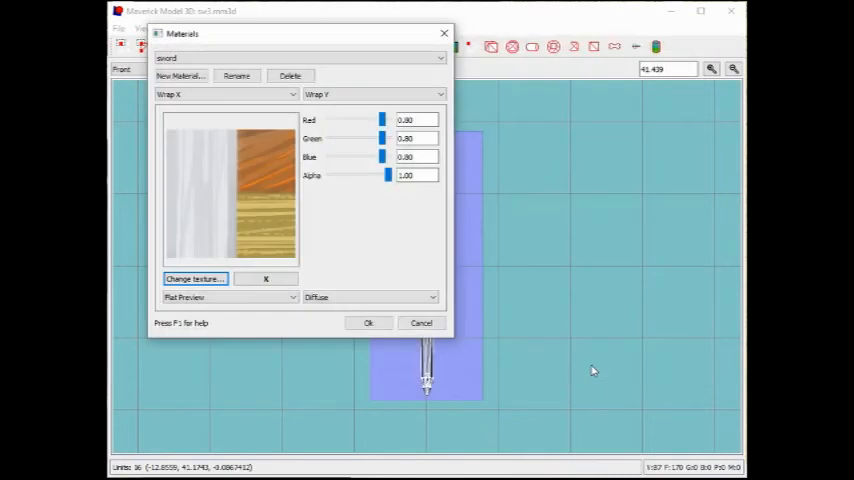
click(368, 322)
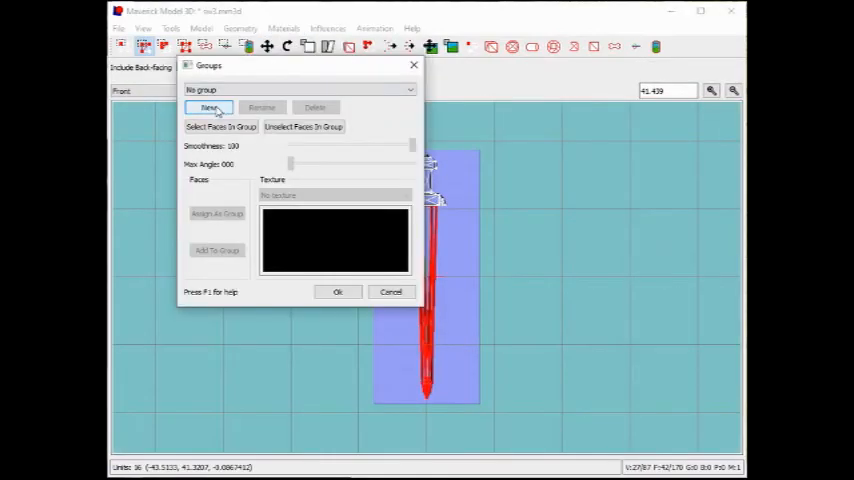
Create a new face group and assign the selected blade faces to it
click(208, 107)
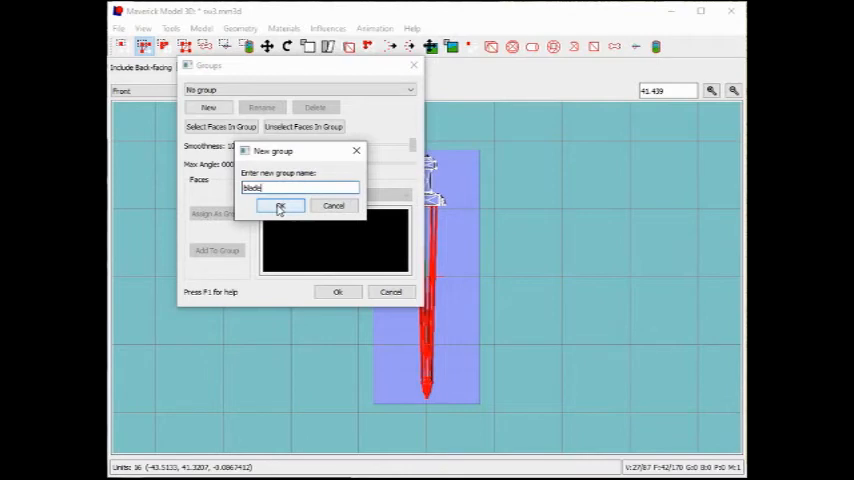
click(280, 206)
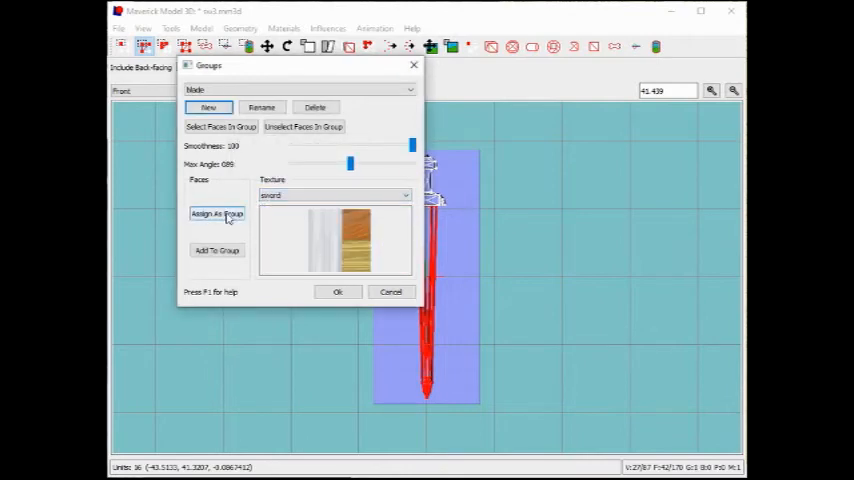
click(338, 291)
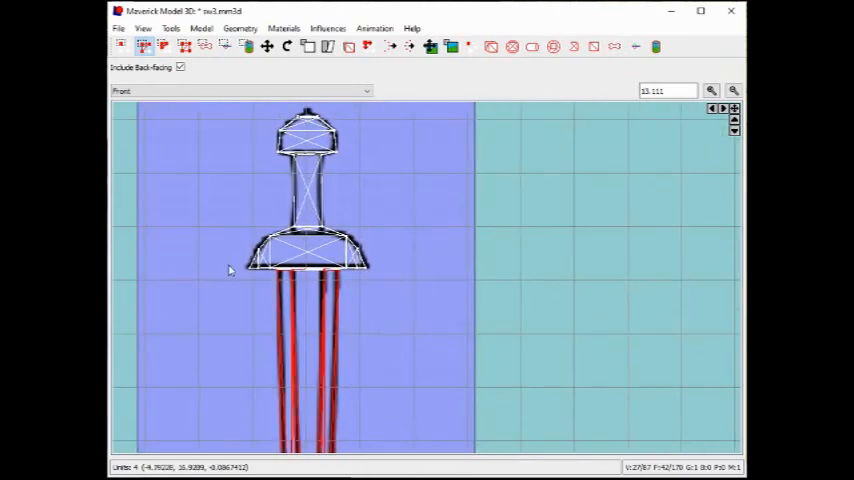
click(245, 248)
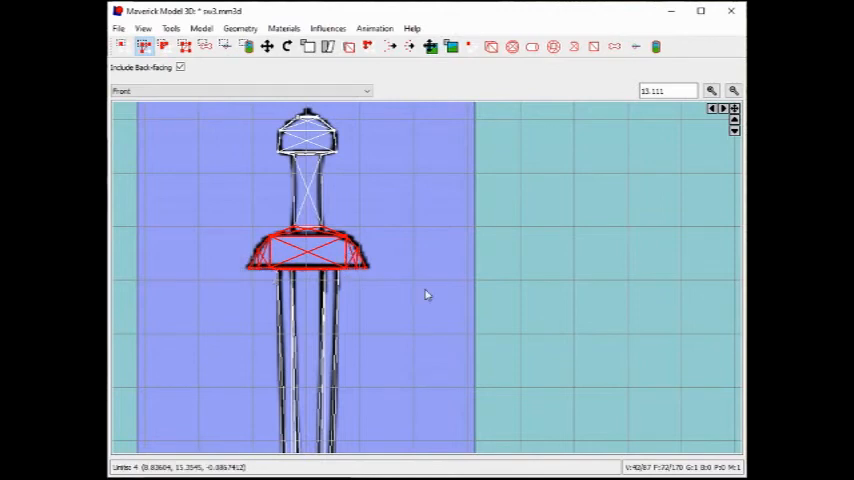
Create the 'guard' face group from the selected guard faces
click(284, 27)
text(gual)
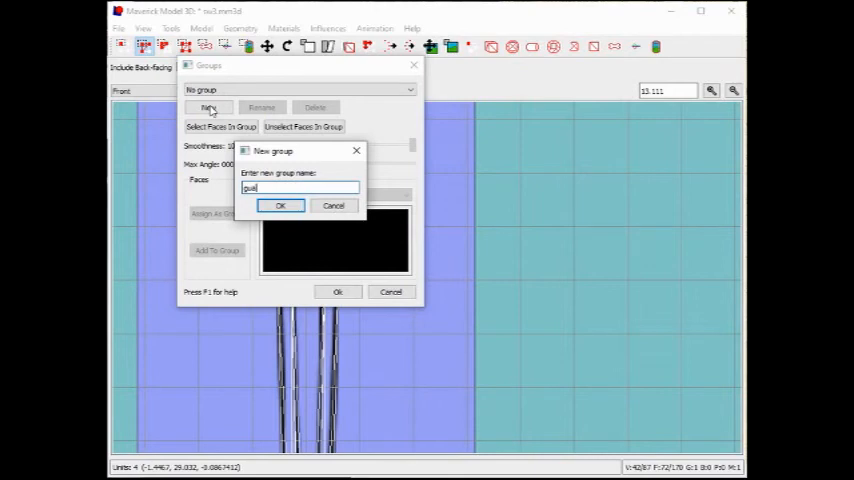
click(280, 205)
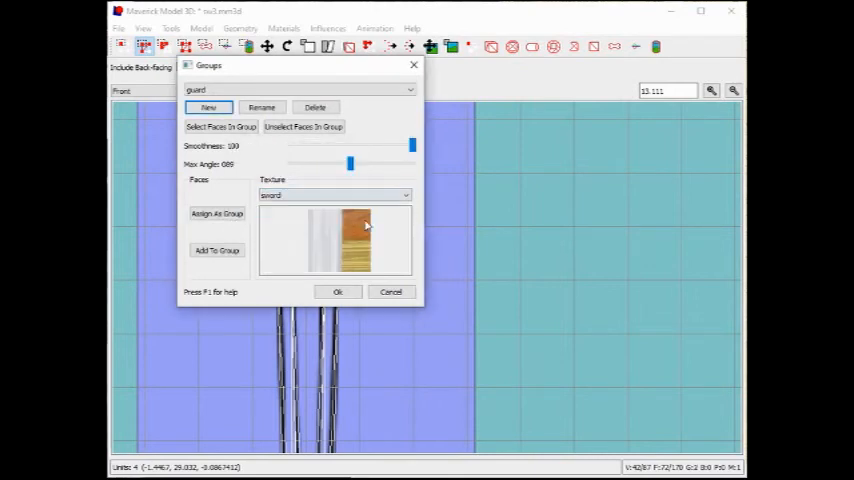
click(337, 291)
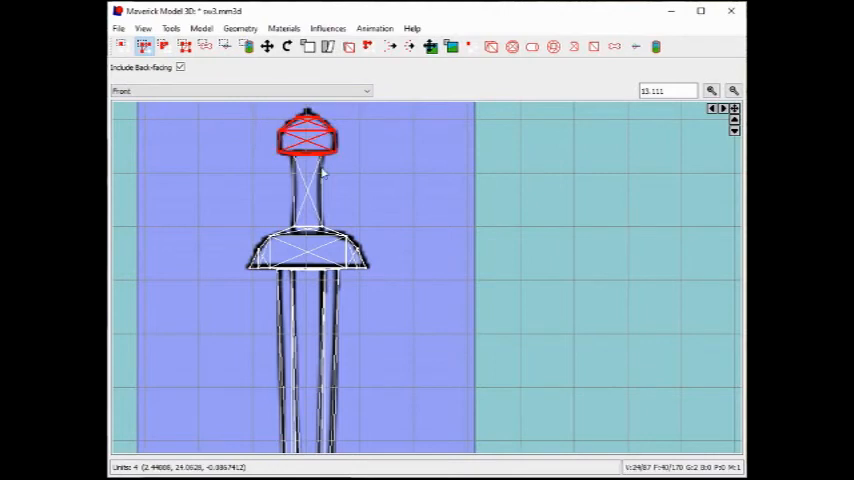
Create the 'pommel' face group from the selected pommel faces
click(284, 27)
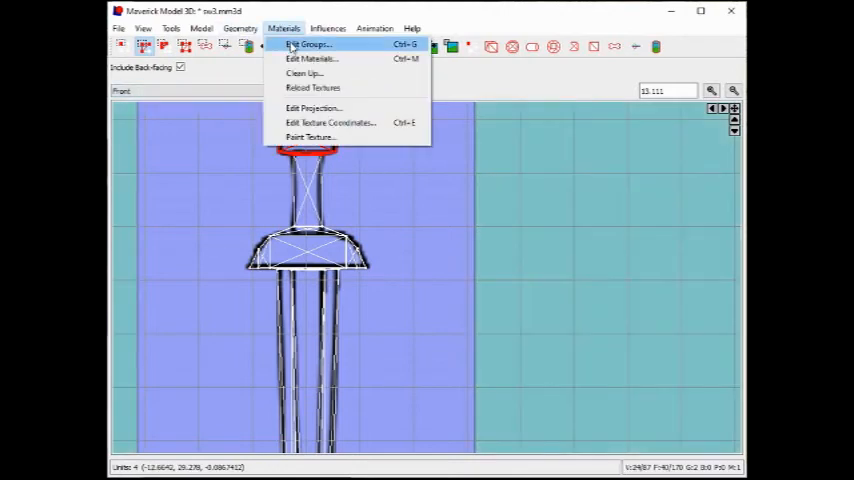
click(308, 44)
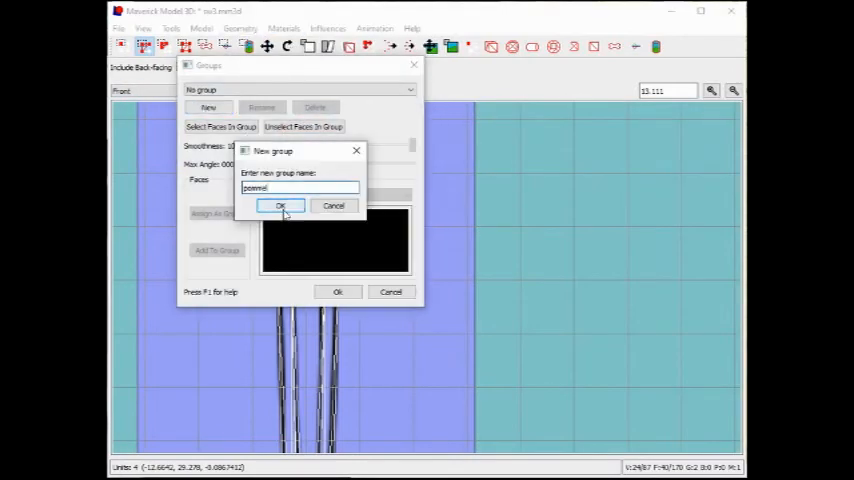
click(281, 206)
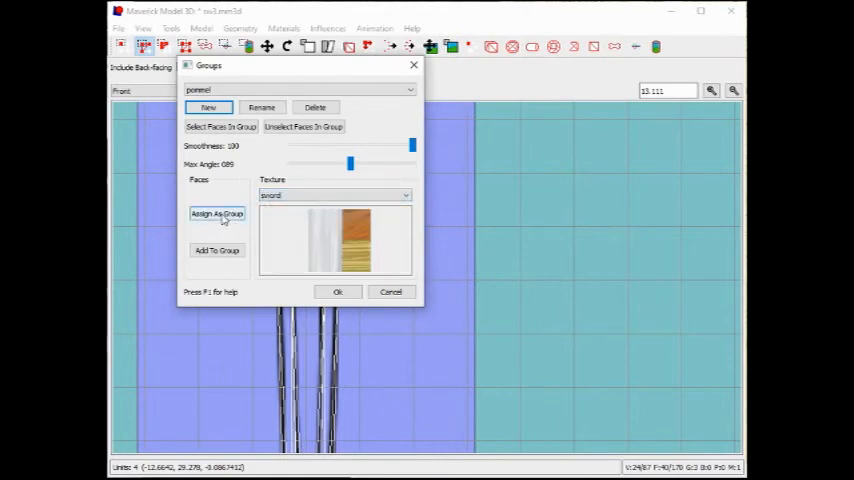
click(390, 291)
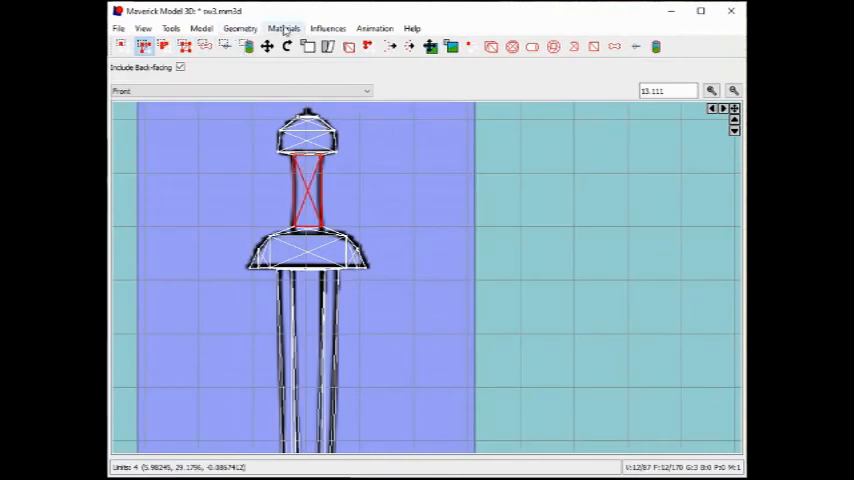
Create the 'grip' face group from the selected grip faces
click(284, 28)
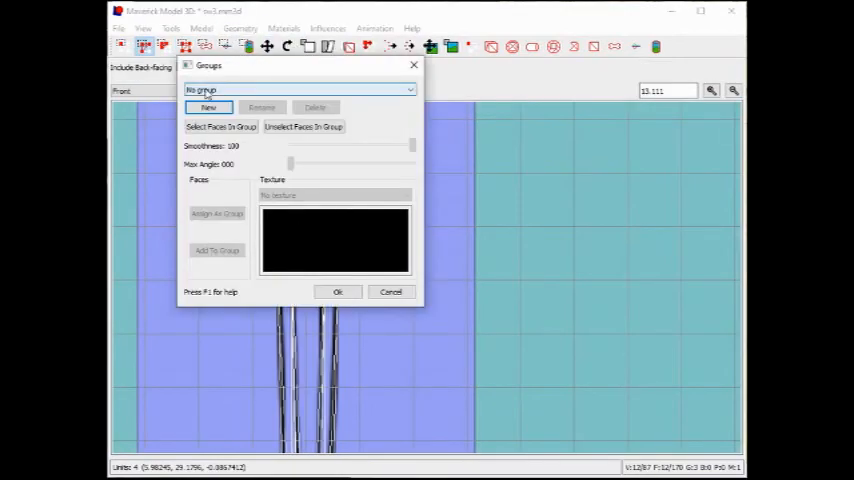
click(208, 107)
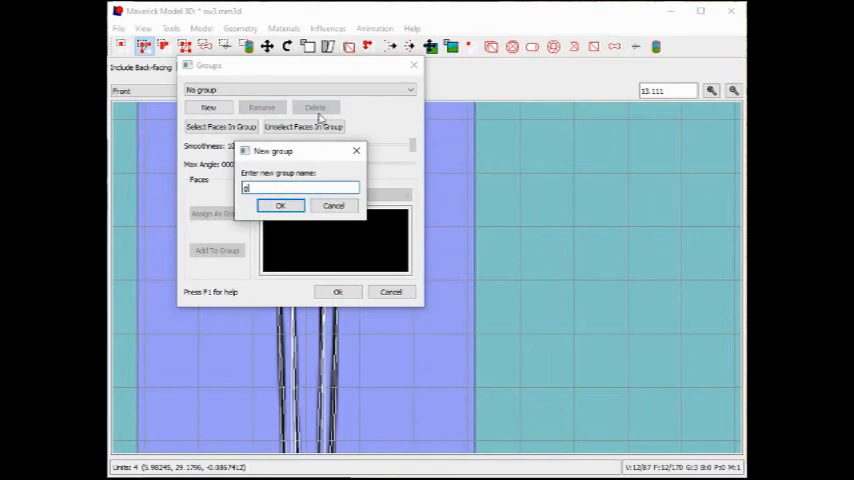
click(280, 205)
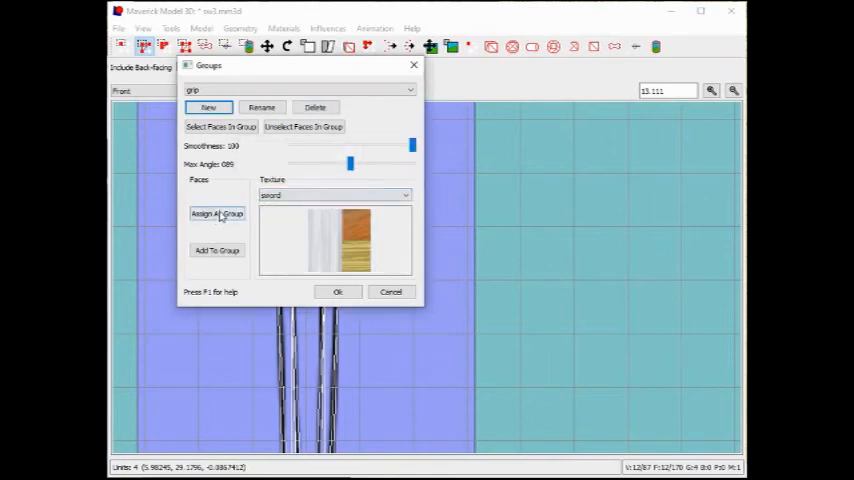
click(337, 291)
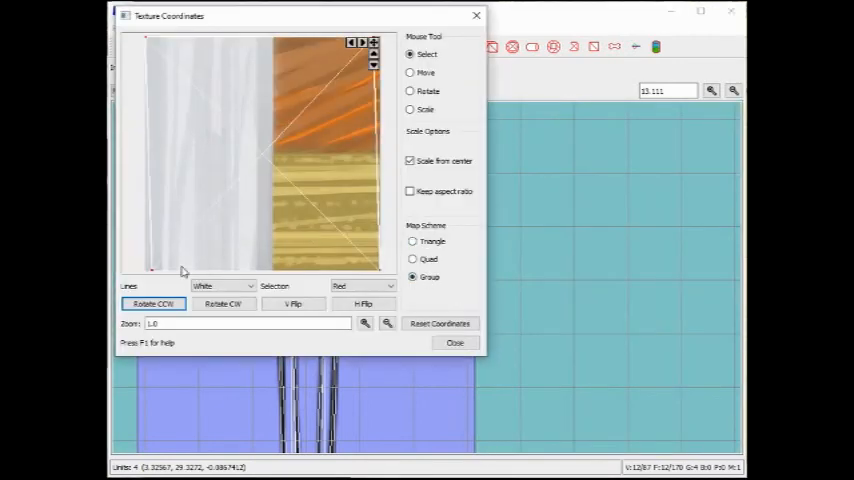
Scale and move the grip's texture coordinates over the orange wood region
click(410, 109)
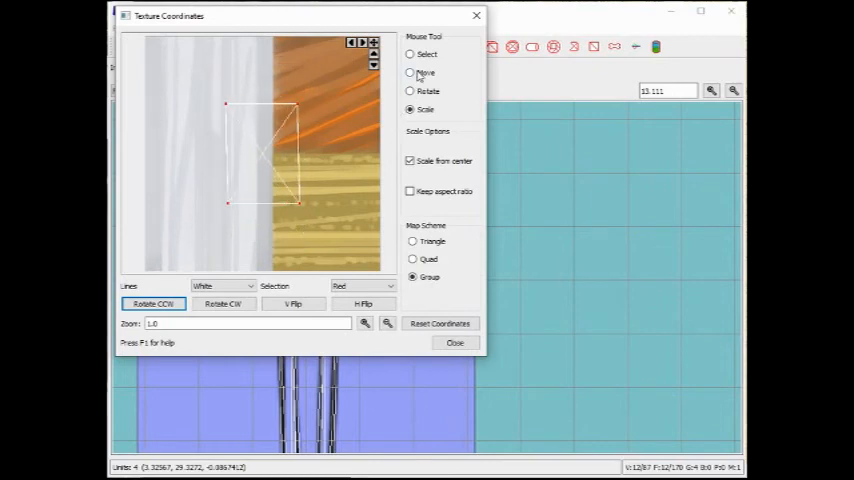
click(410, 72)
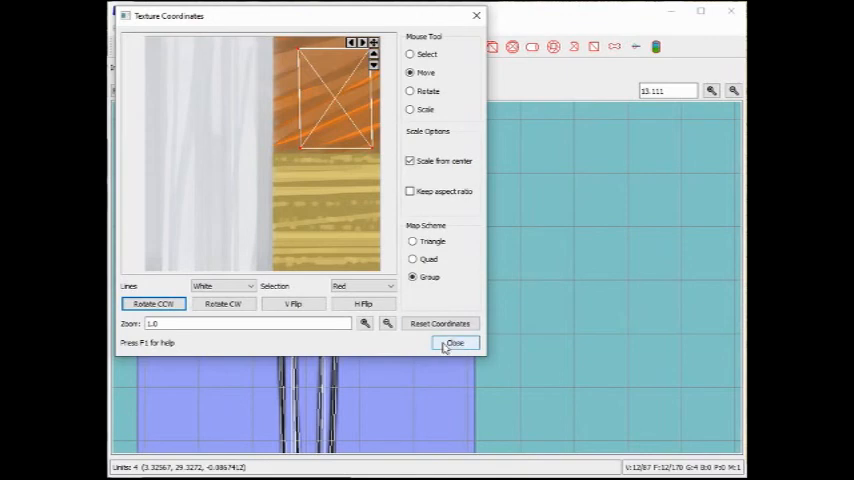
click(454, 343)
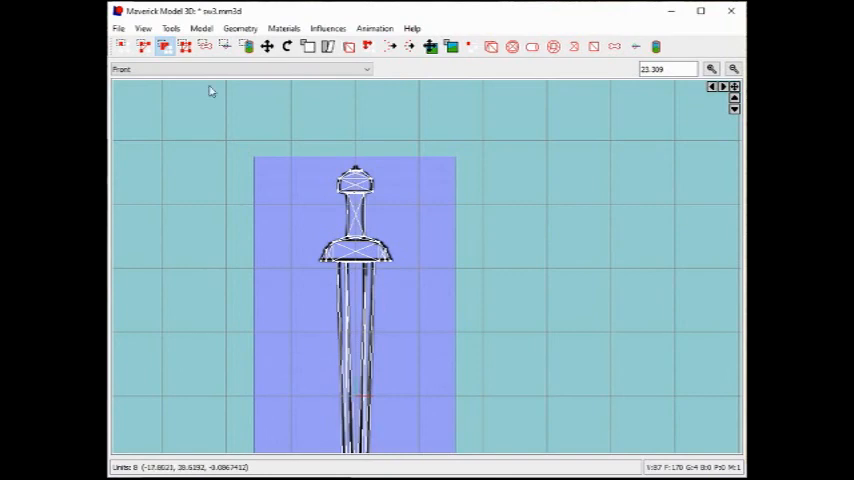
Give the pommel faces a Group map scheme over a small area of the sword image
click(284, 27)
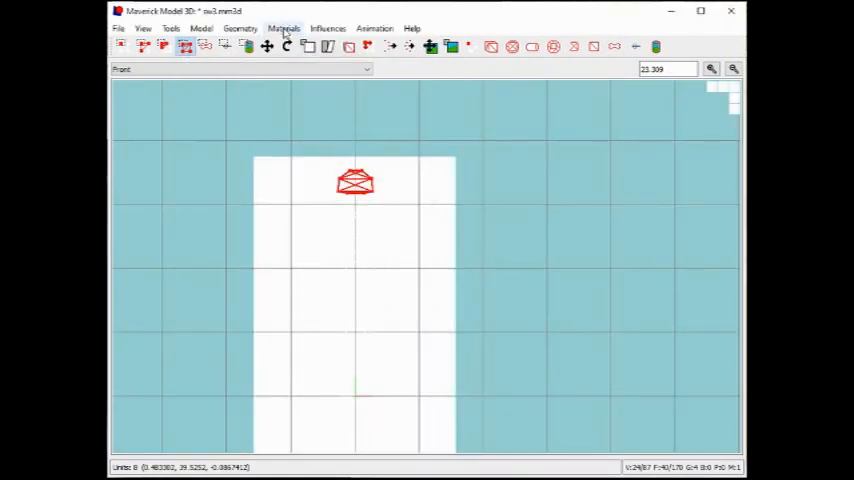
click(283, 27)
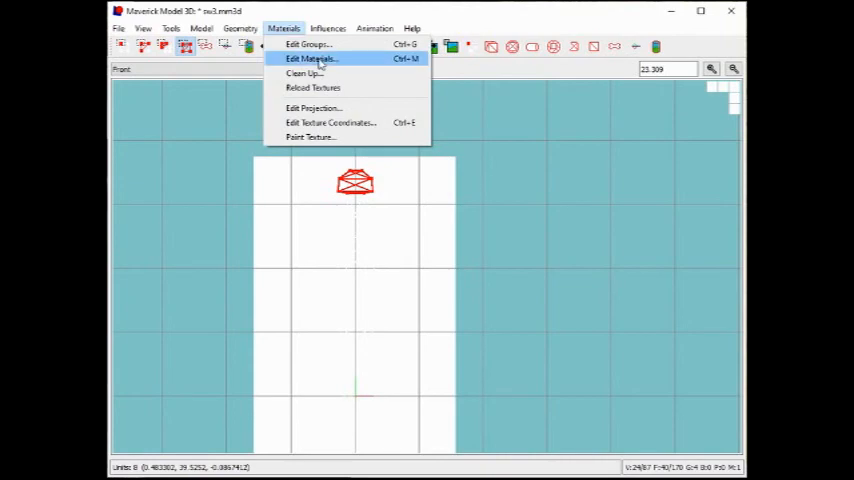
click(329, 122)
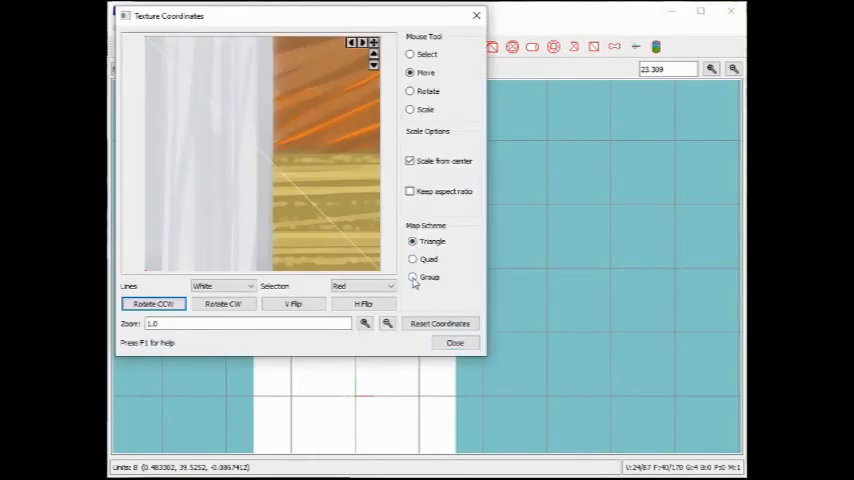
click(412, 277)
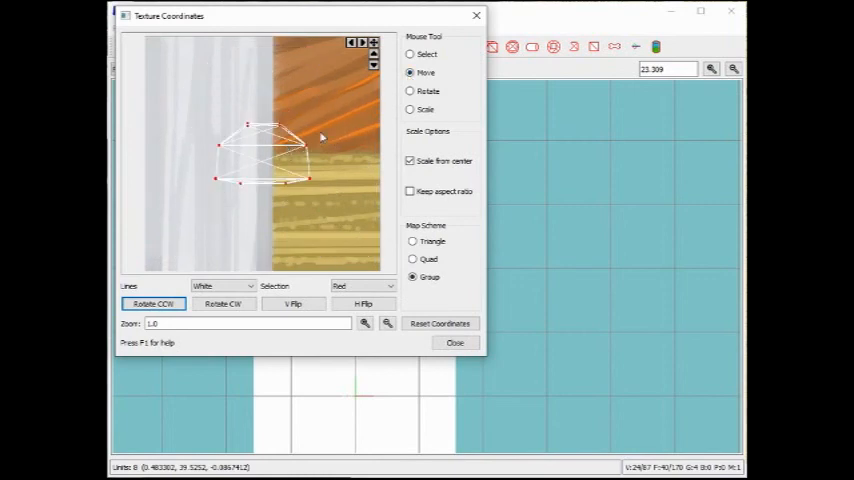
click(455, 342)
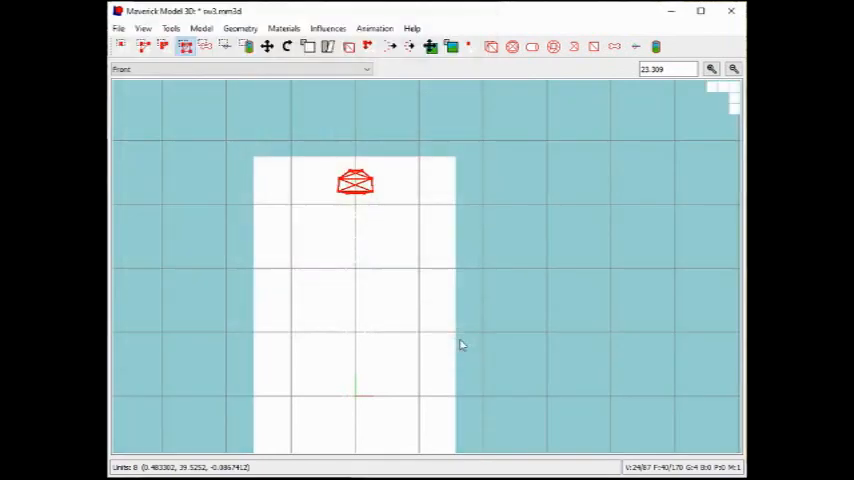
click(240, 68)
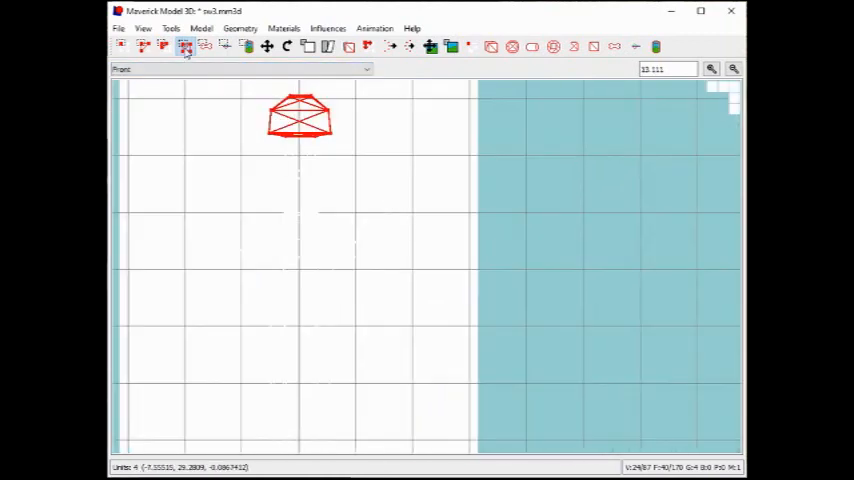
Reset the guard's texture coordinates from Bottom, then scale and move them onto the yellow band
click(284, 28)
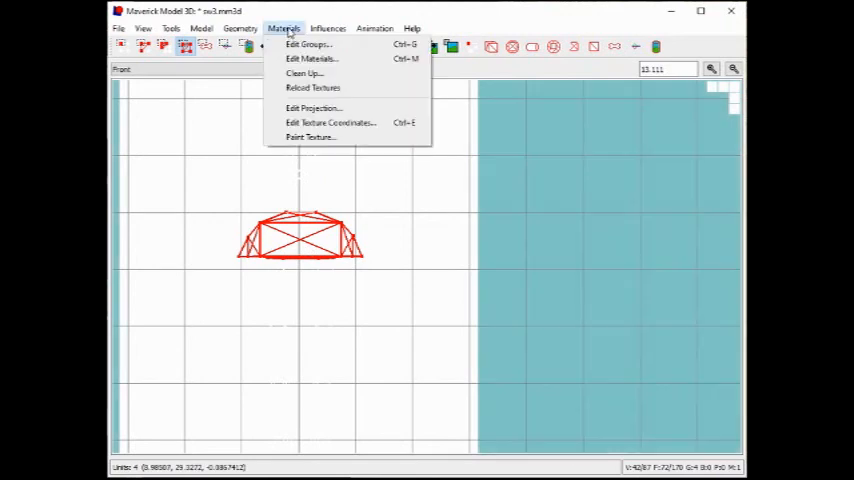
click(329, 122)
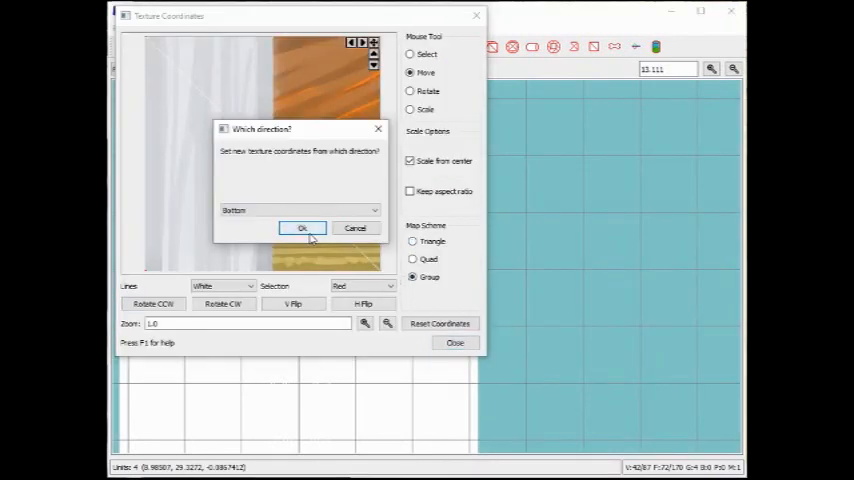
click(302, 228)
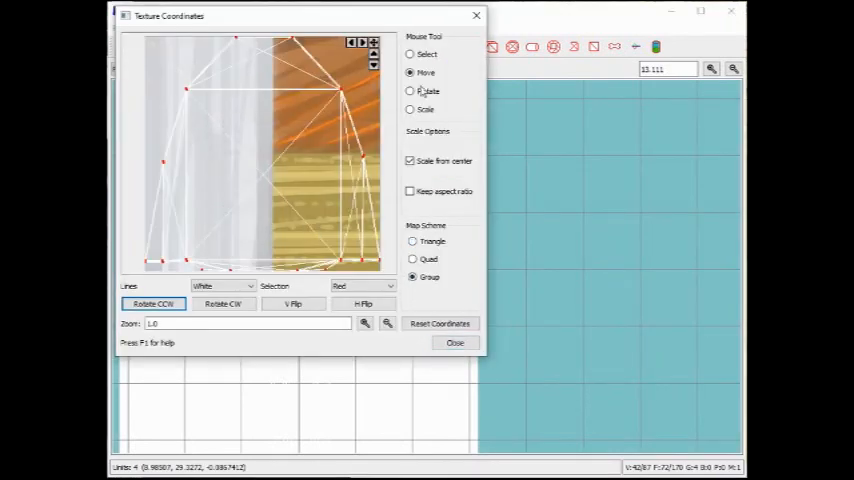
click(411, 109)
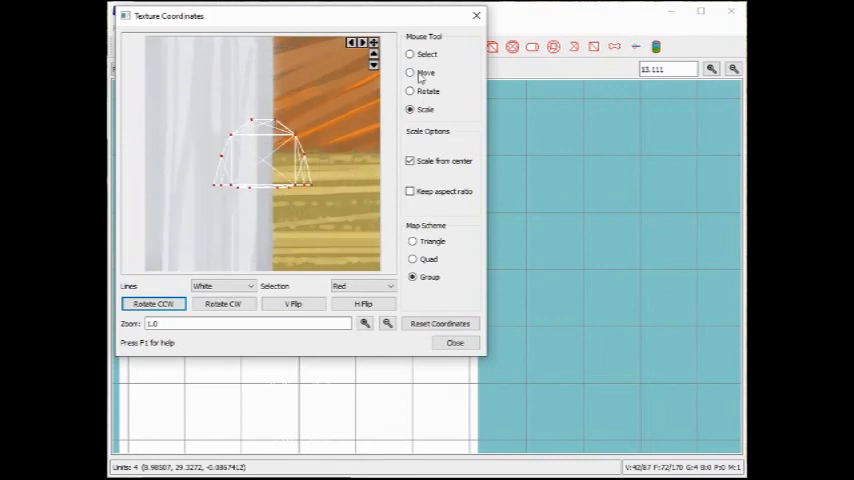
click(411, 72)
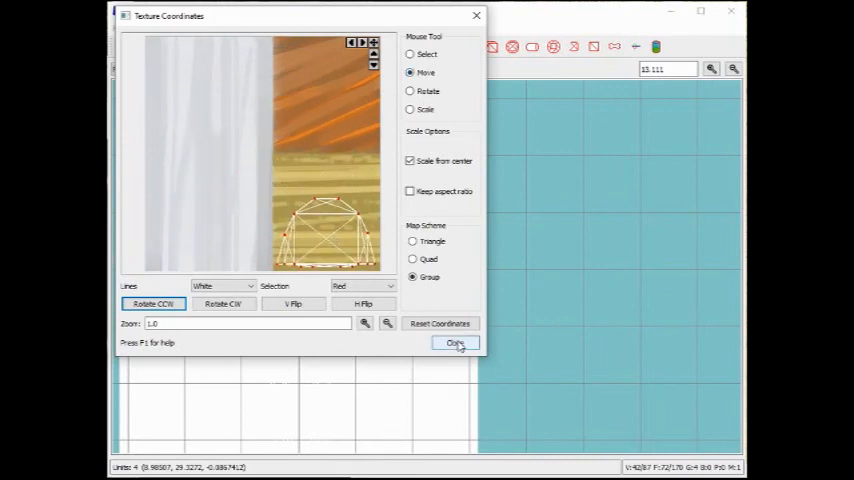
click(455, 343)
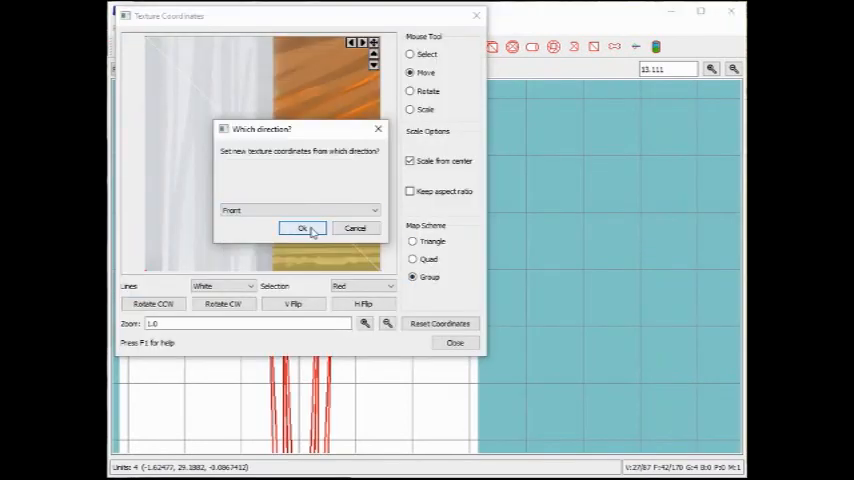
Reset the blade's texture coordinates from Front and move them onto the grey strip
click(304, 228)
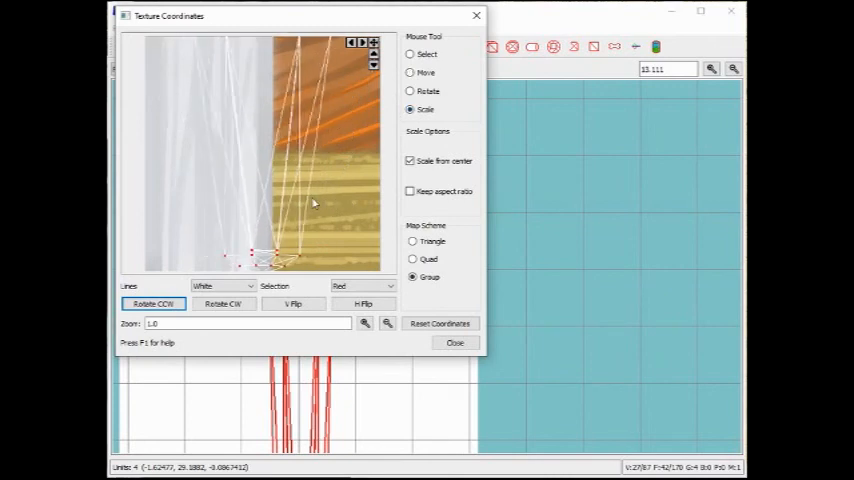
click(411, 72)
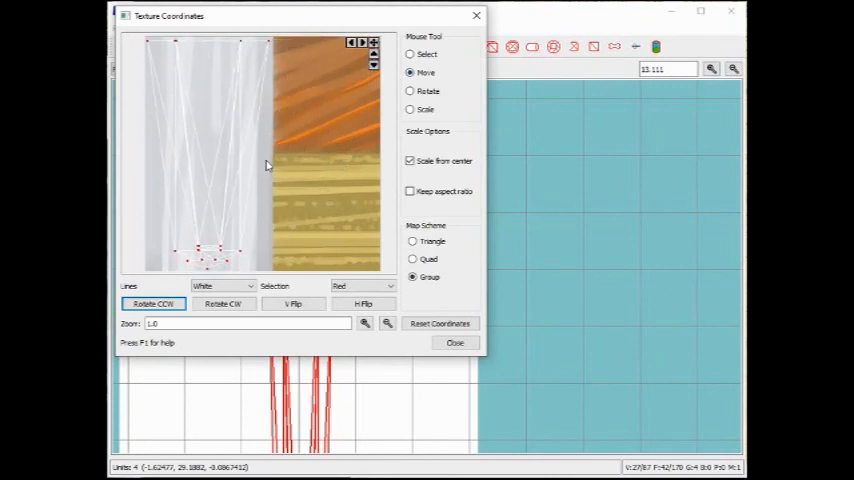
click(454, 342)
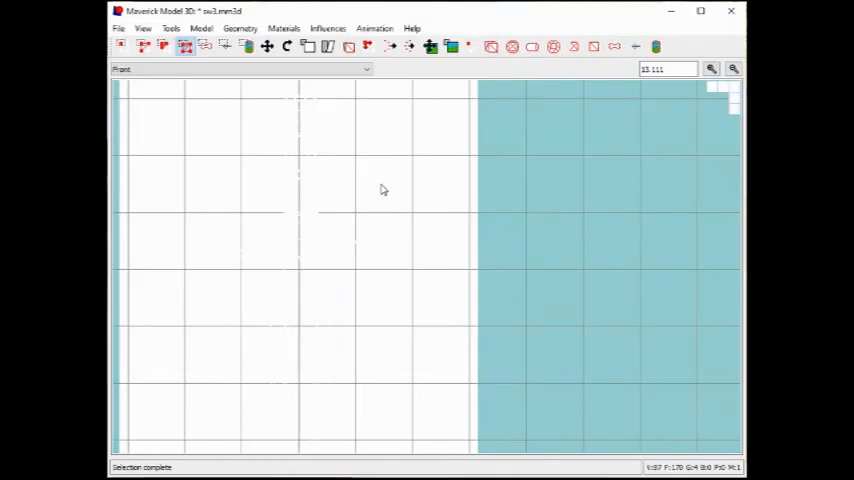